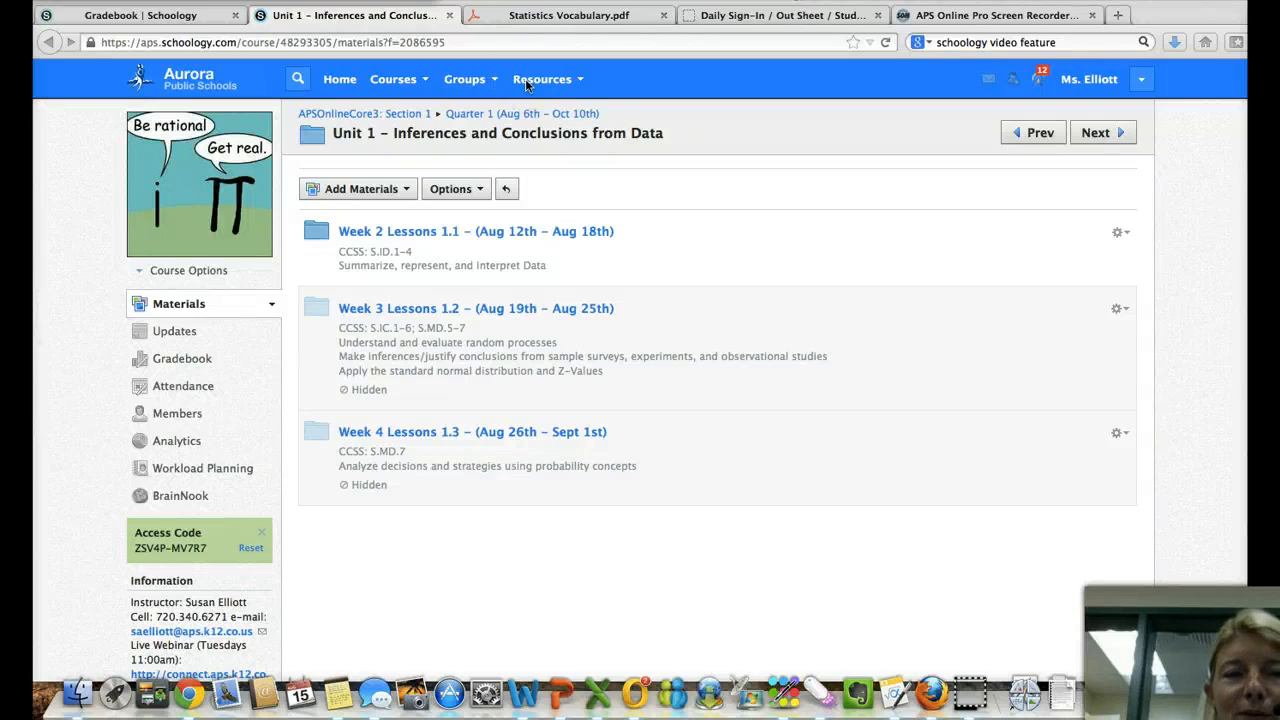
mouse_move(527, 95)
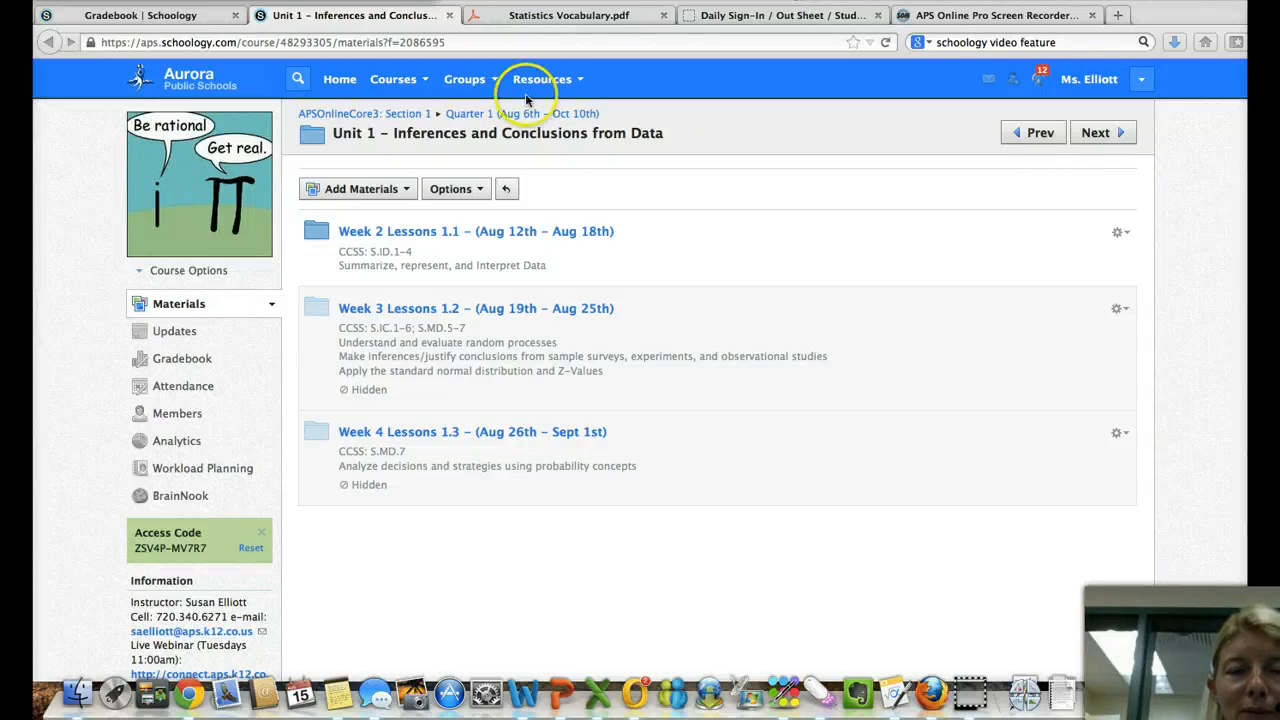
mouse_move(725, 318)
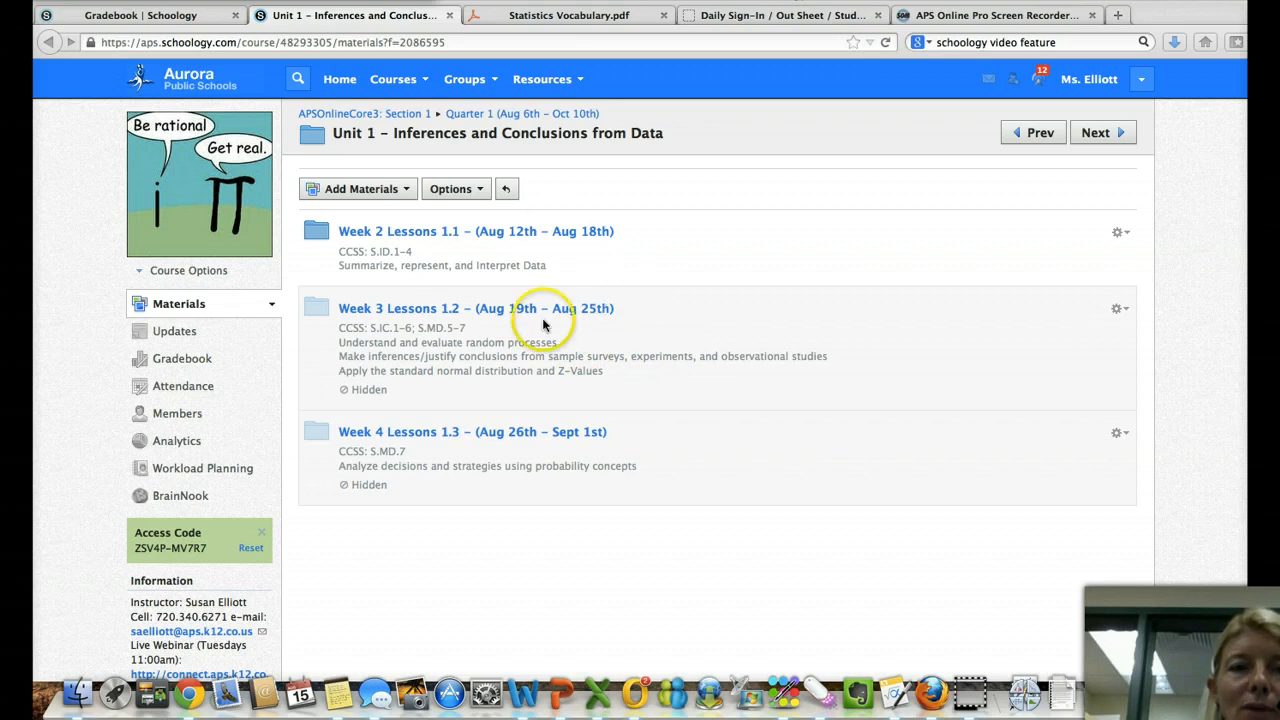
mouse_move(432, 308)
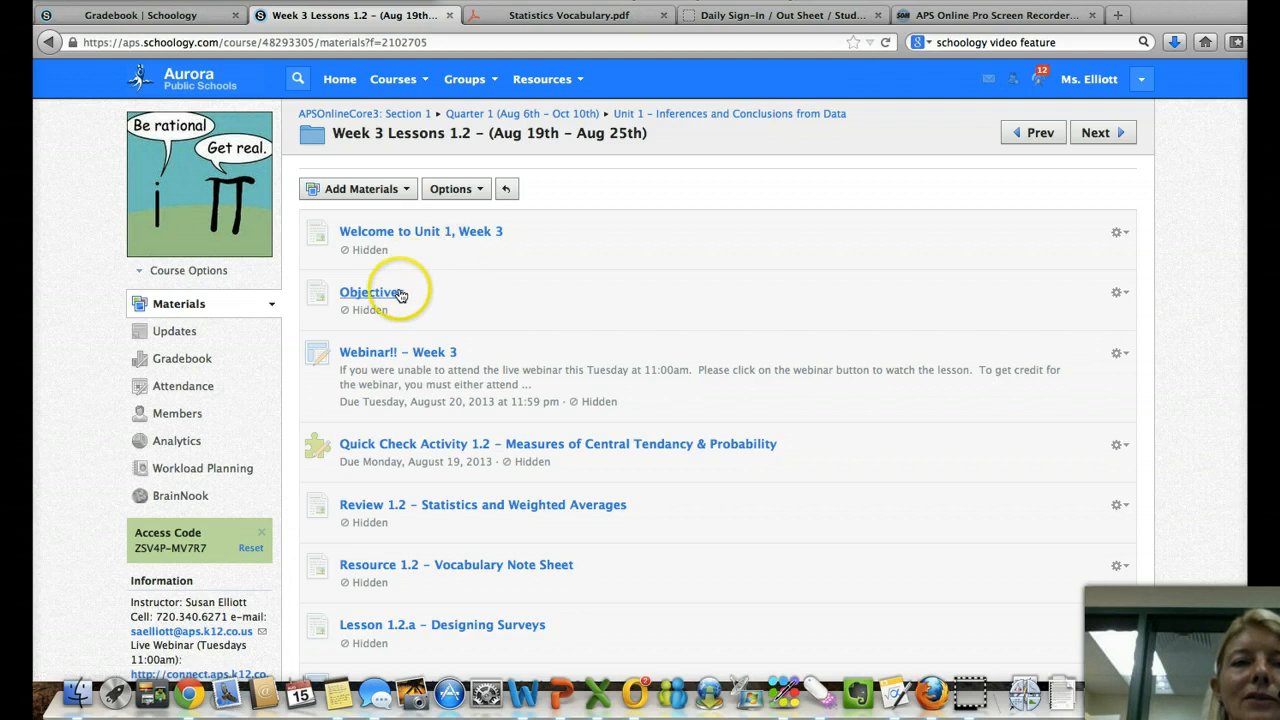
mouse_move(438, 372)
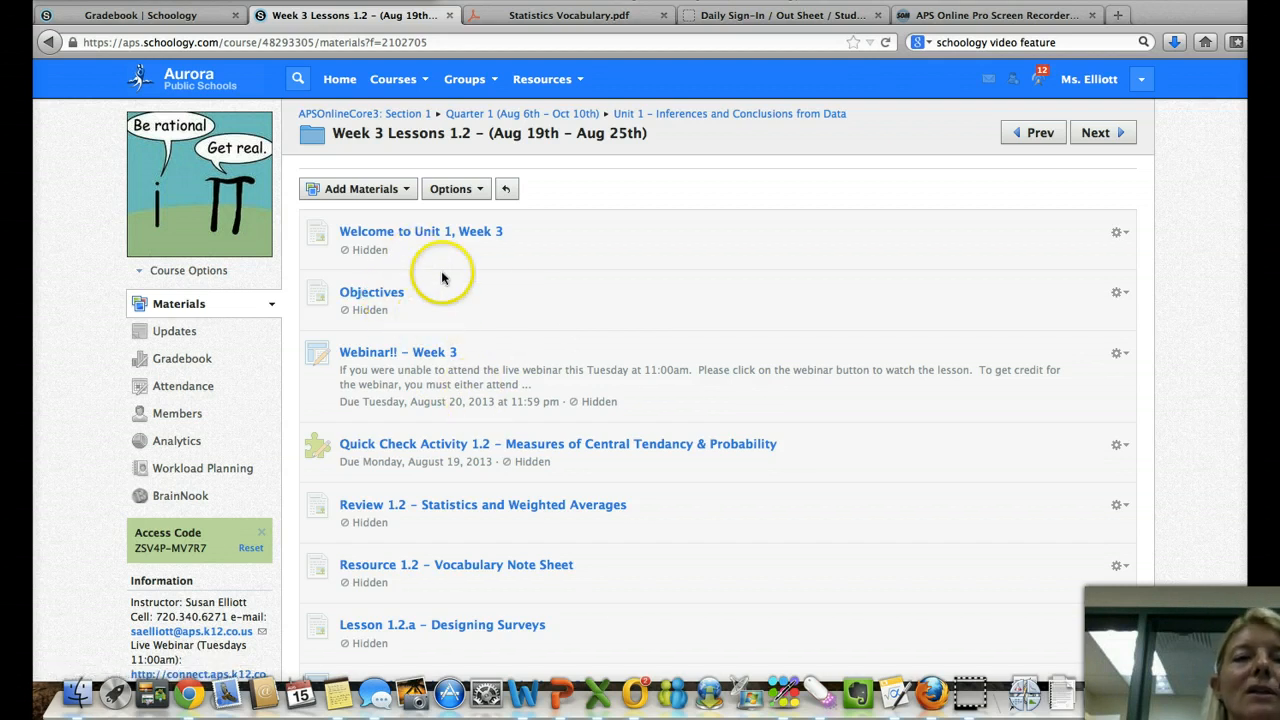
mouse_move(587, 257)
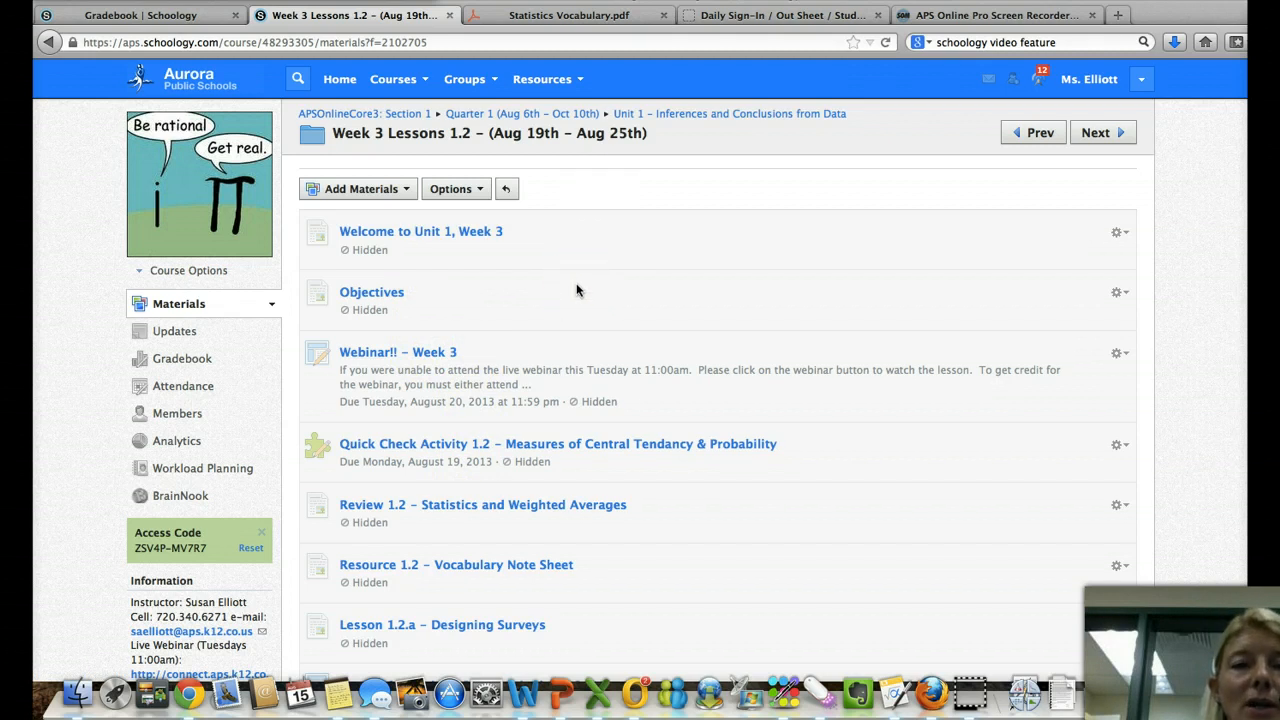
Scroll down the Unit 1 materials to the Week 3 Lessons 1.2 folder
scroll("down", 3)
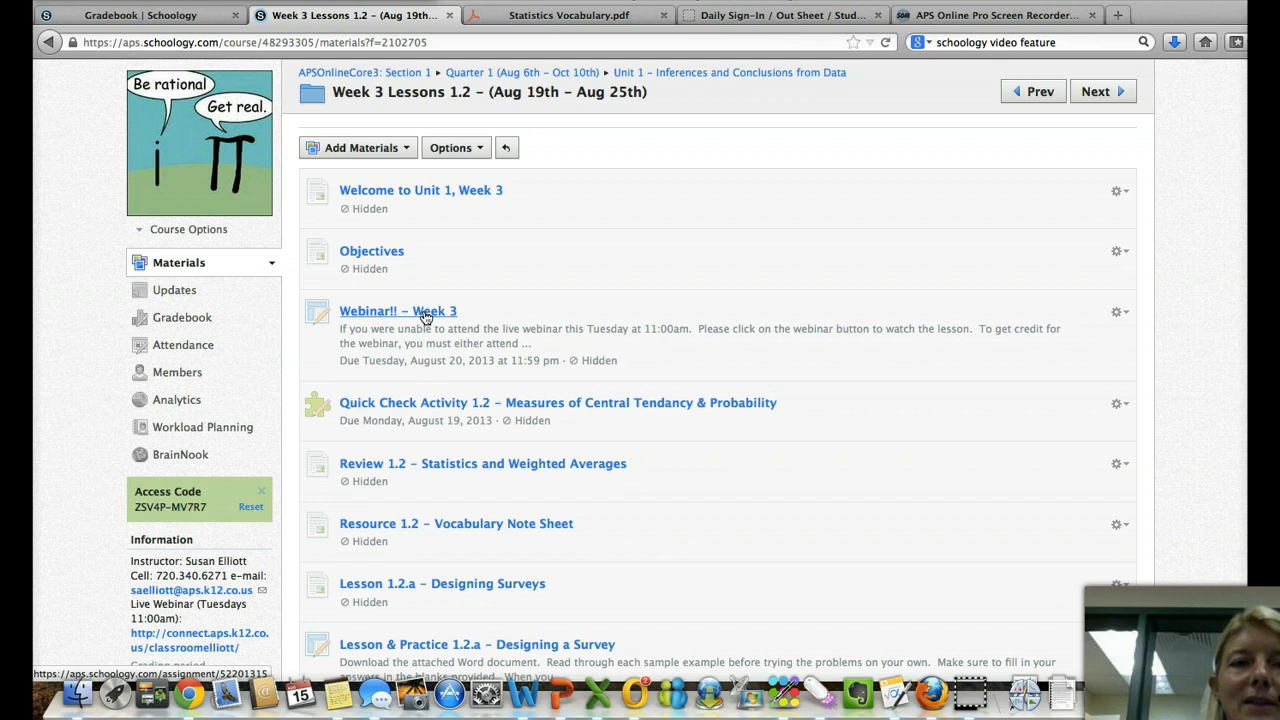
Open the 'Webinar!! – Week 3' assignment from the Week 3 folder list
left_click(398, 311)
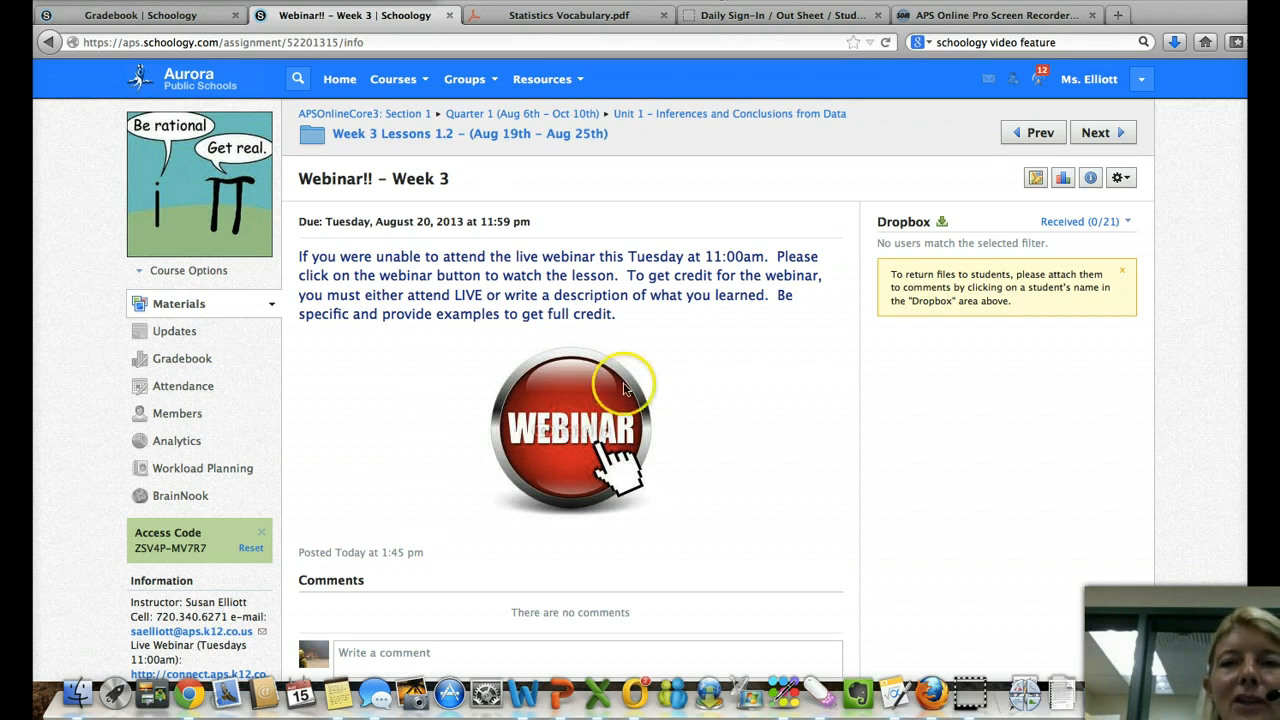
mouse_move(968, 220)
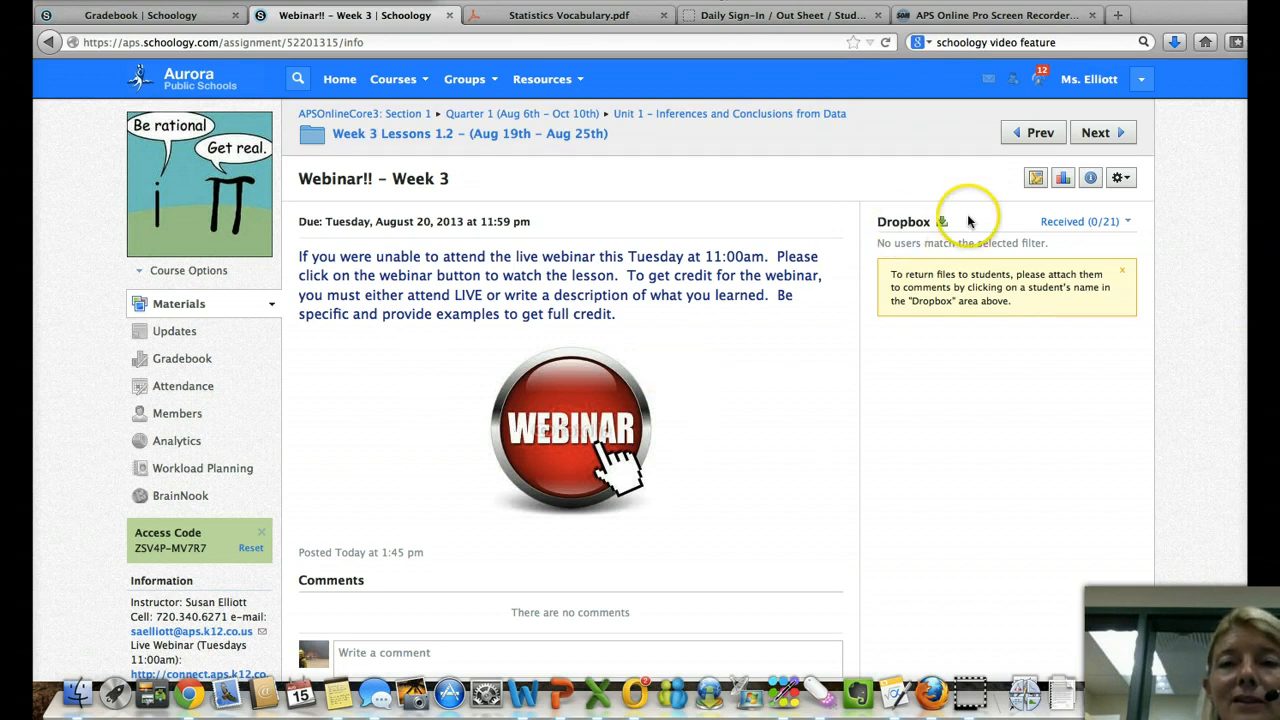
mouse_move(810, 403)
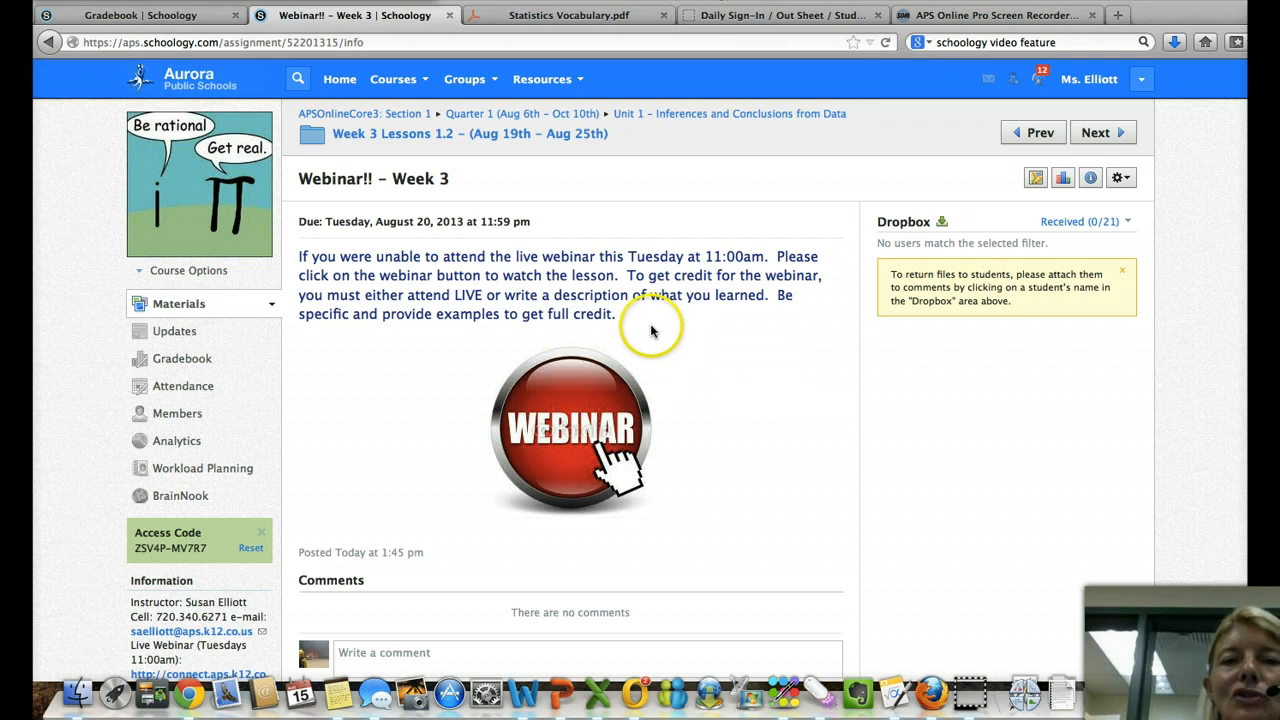
mouse_move(462, 375)
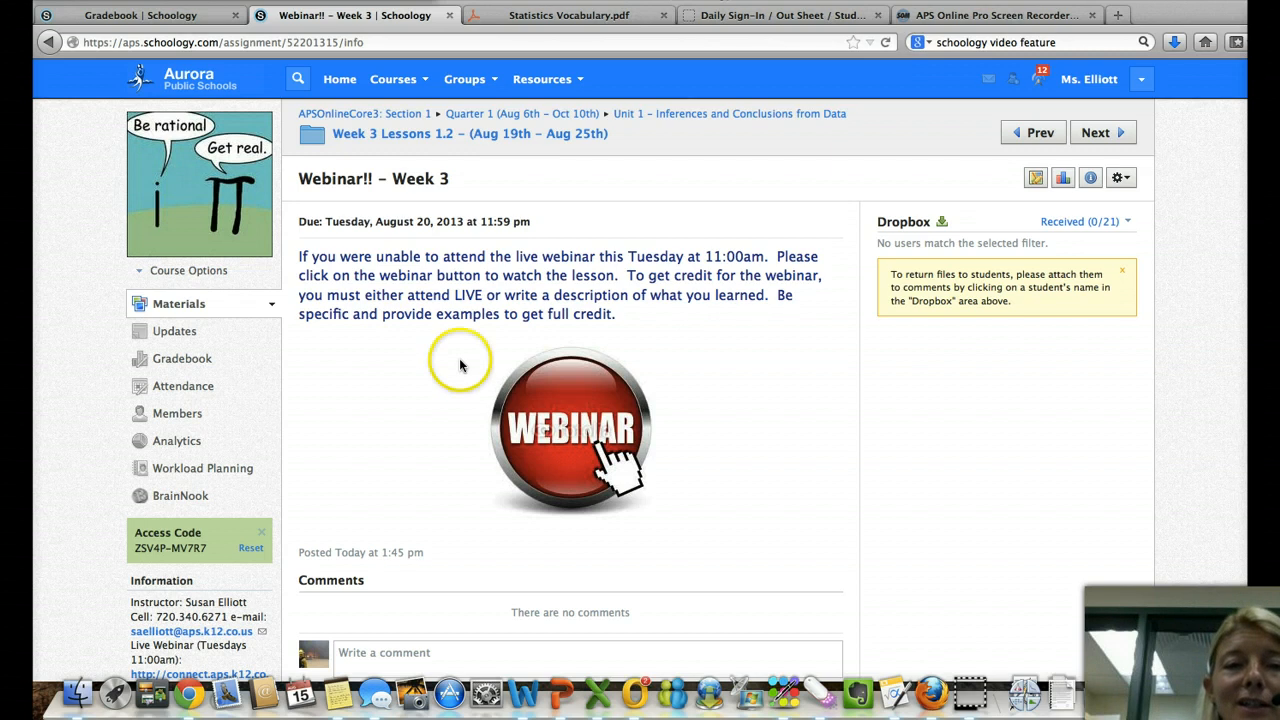
mouse_move(478, 328)
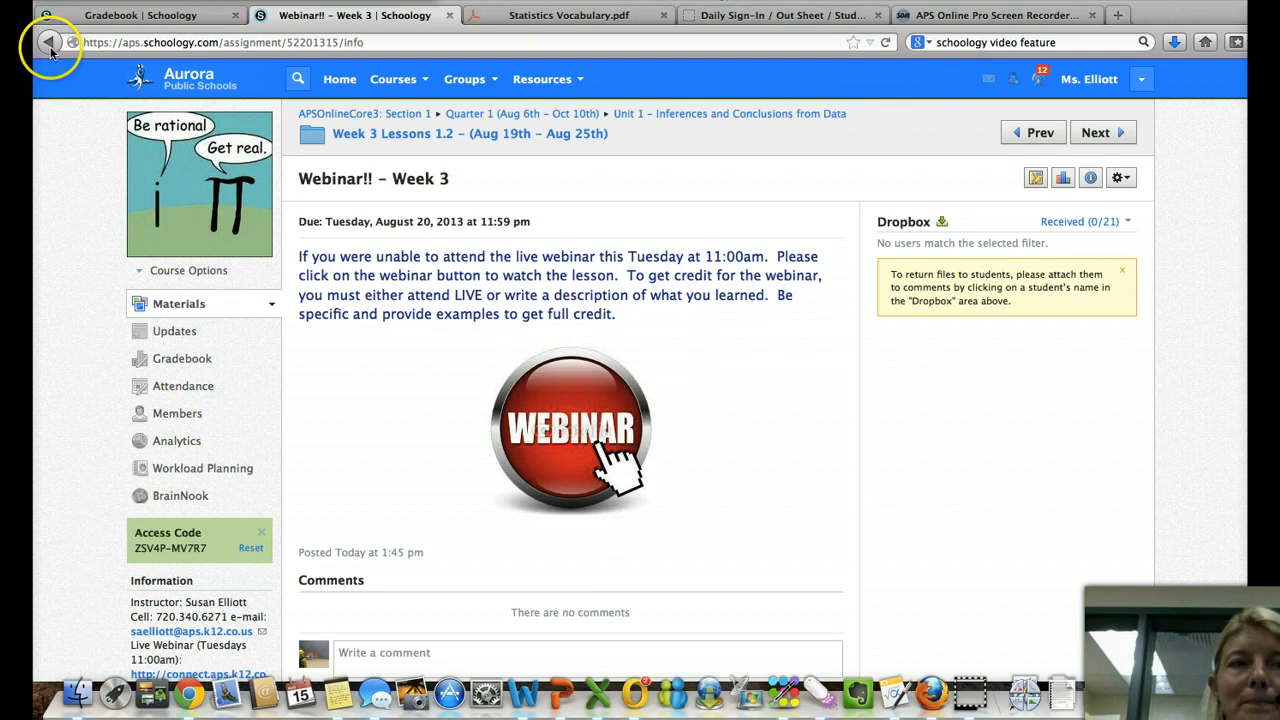
Go back to the Week 3 folder and scroll to the survey quiz, sampling discussion and margin-of-error lessons
left_click(48, 42)
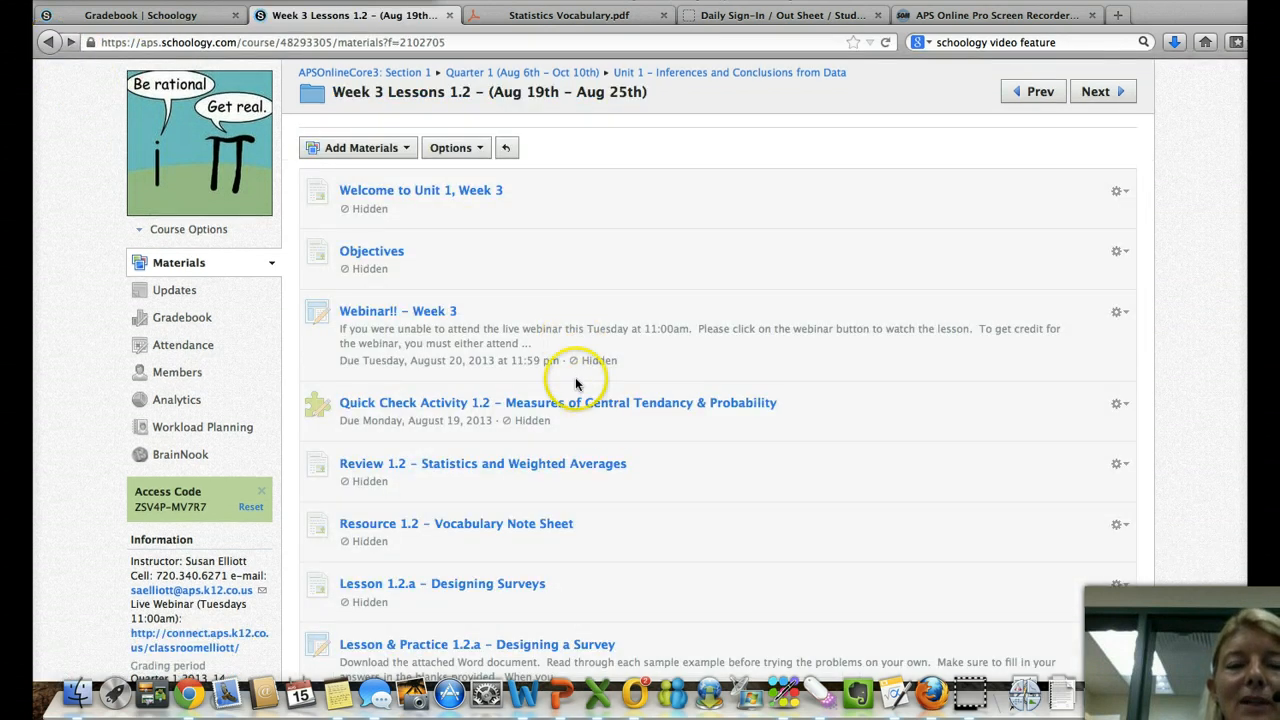
mouse_move(530, 418)
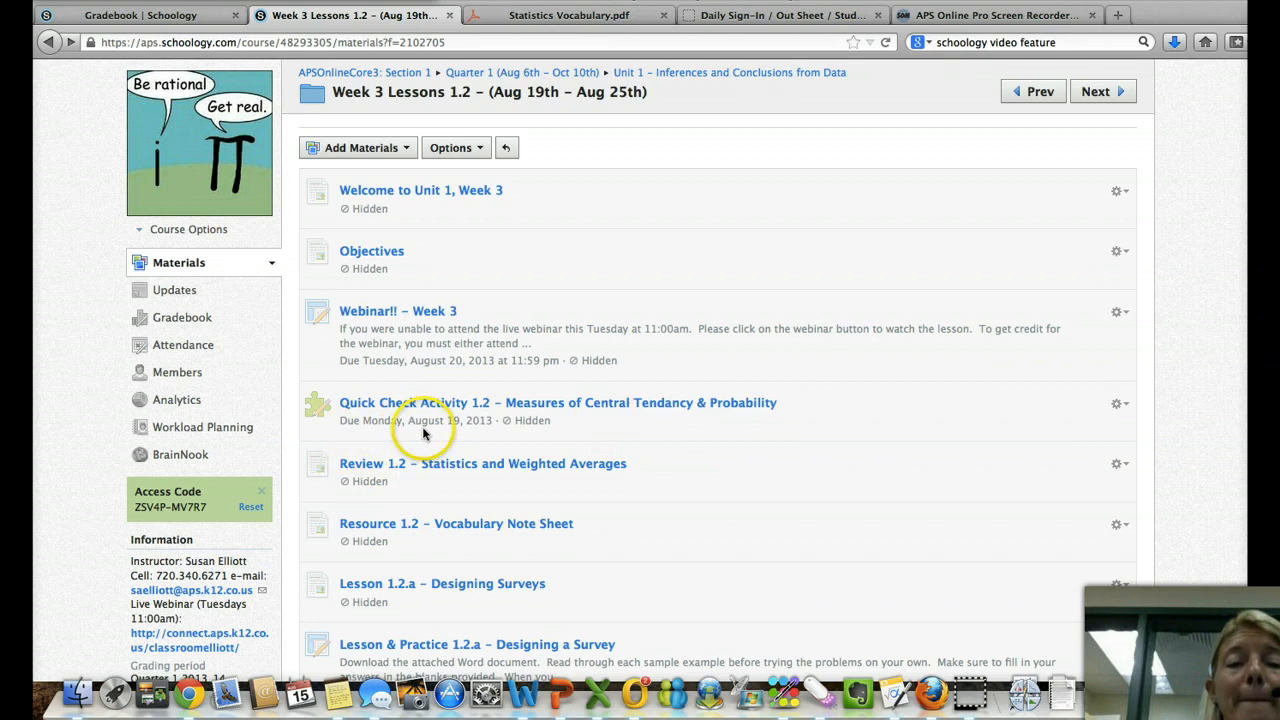
scroll("down", 3)
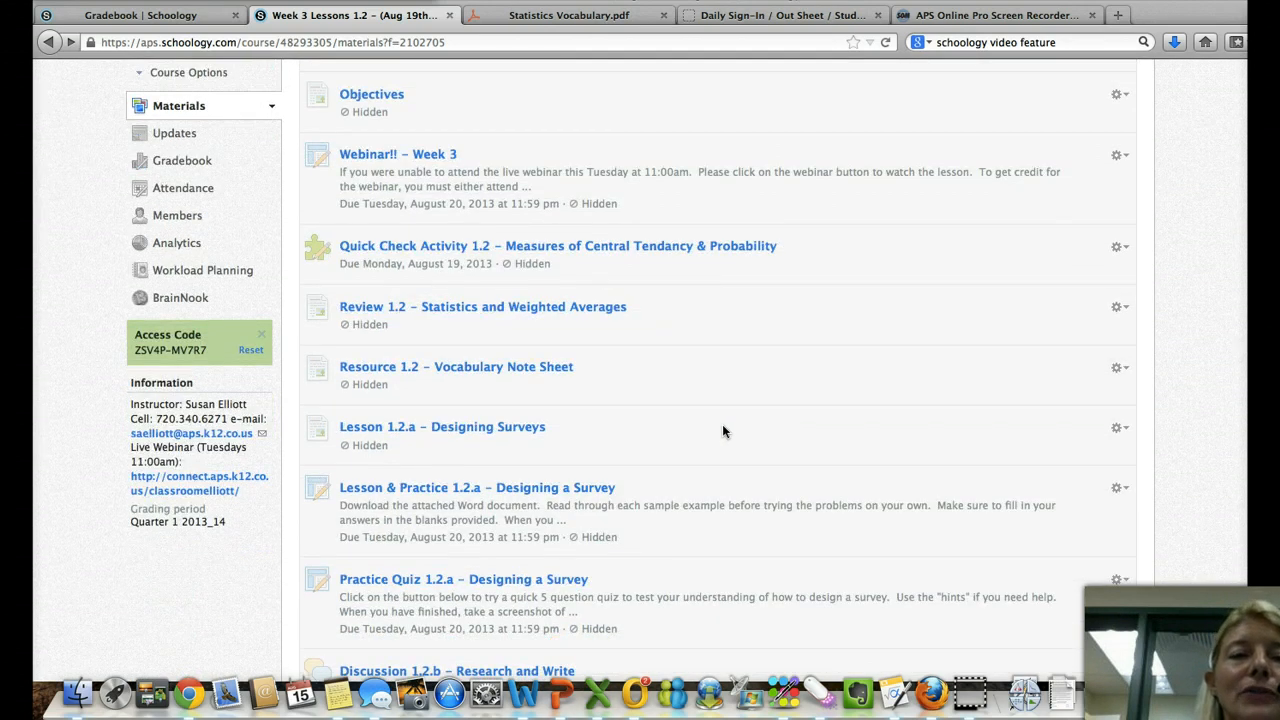
mouse_move(570, 501)
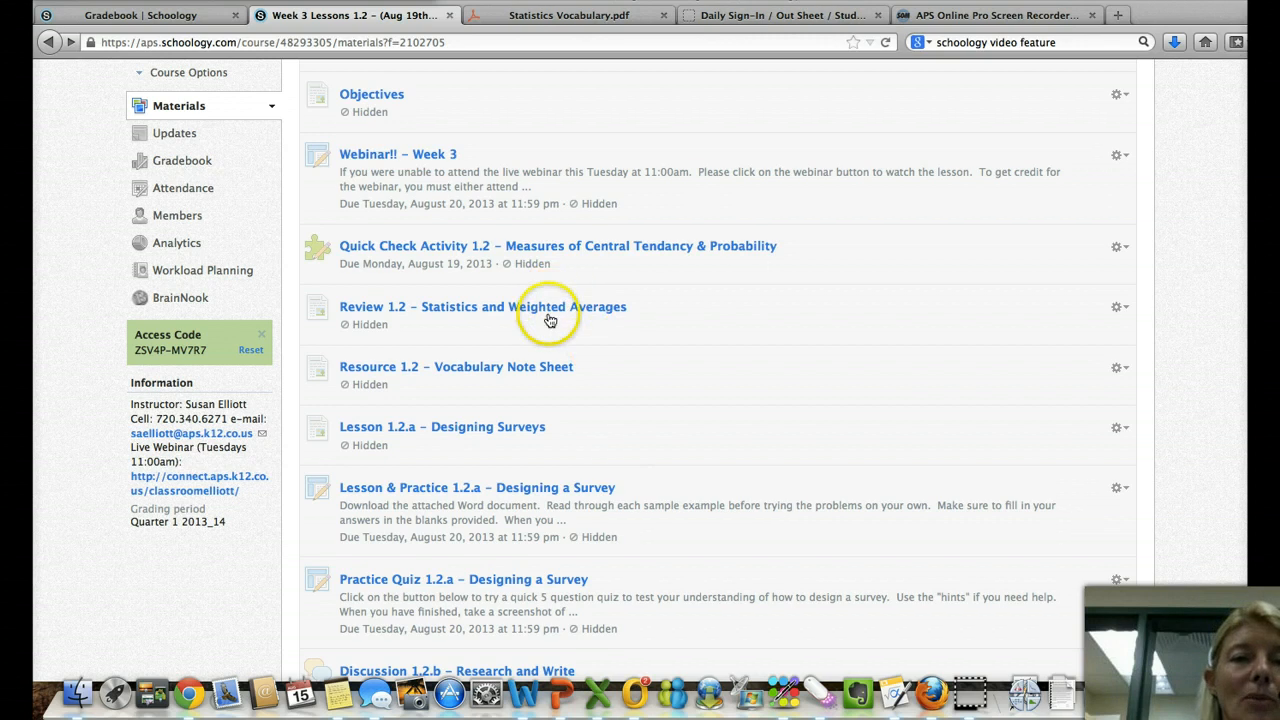
mouse_move(607, 446)
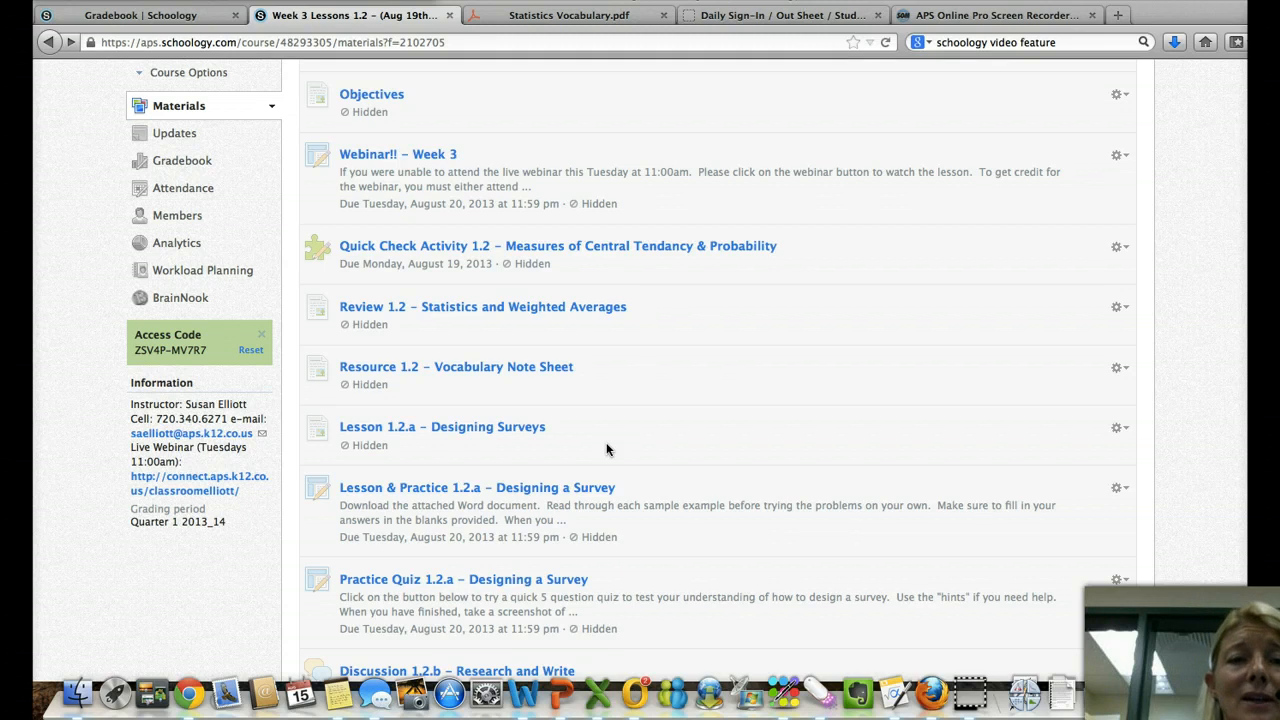
mouse_move(483, 588)
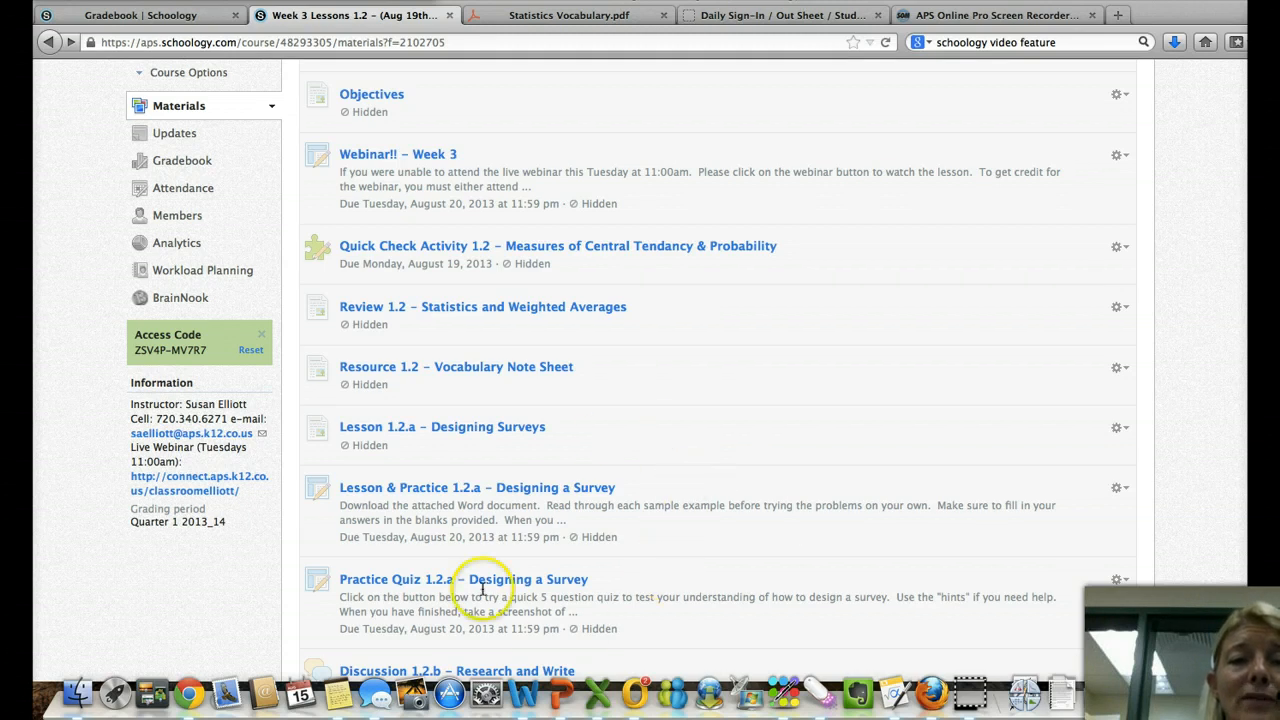
scroll("down", 3)
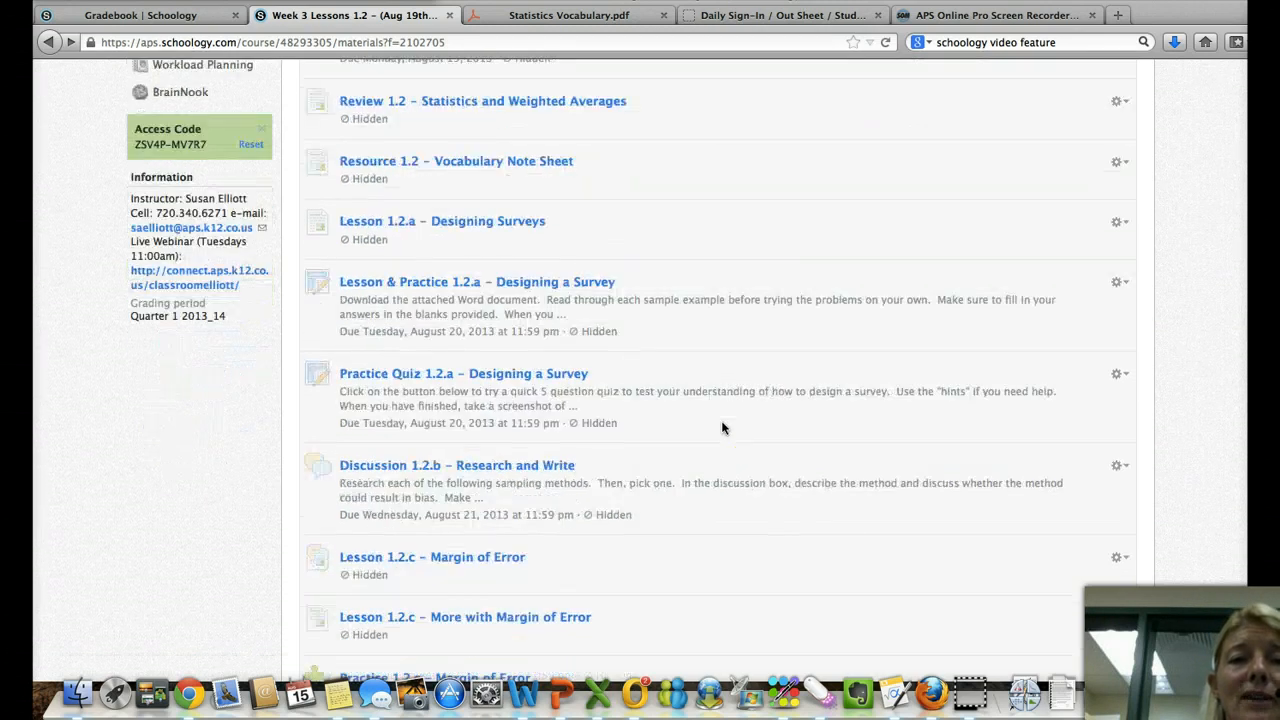
scroll("down", 3)
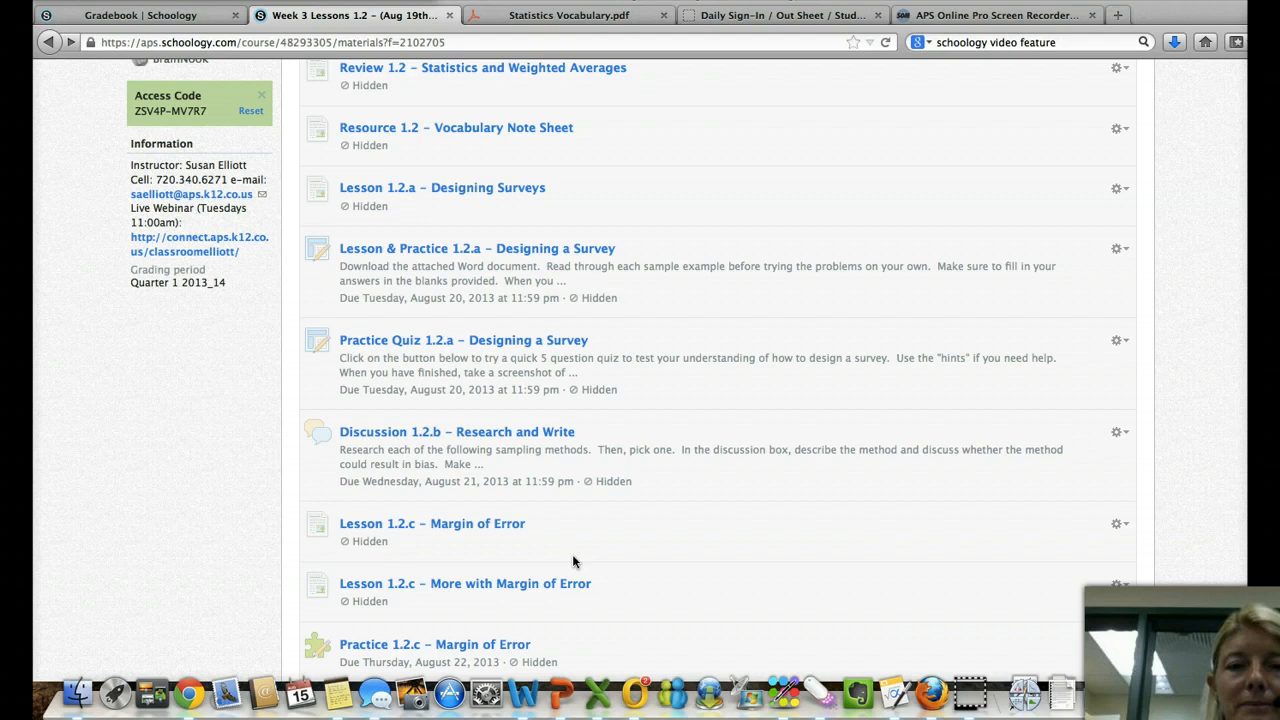
scroll("down", 3)
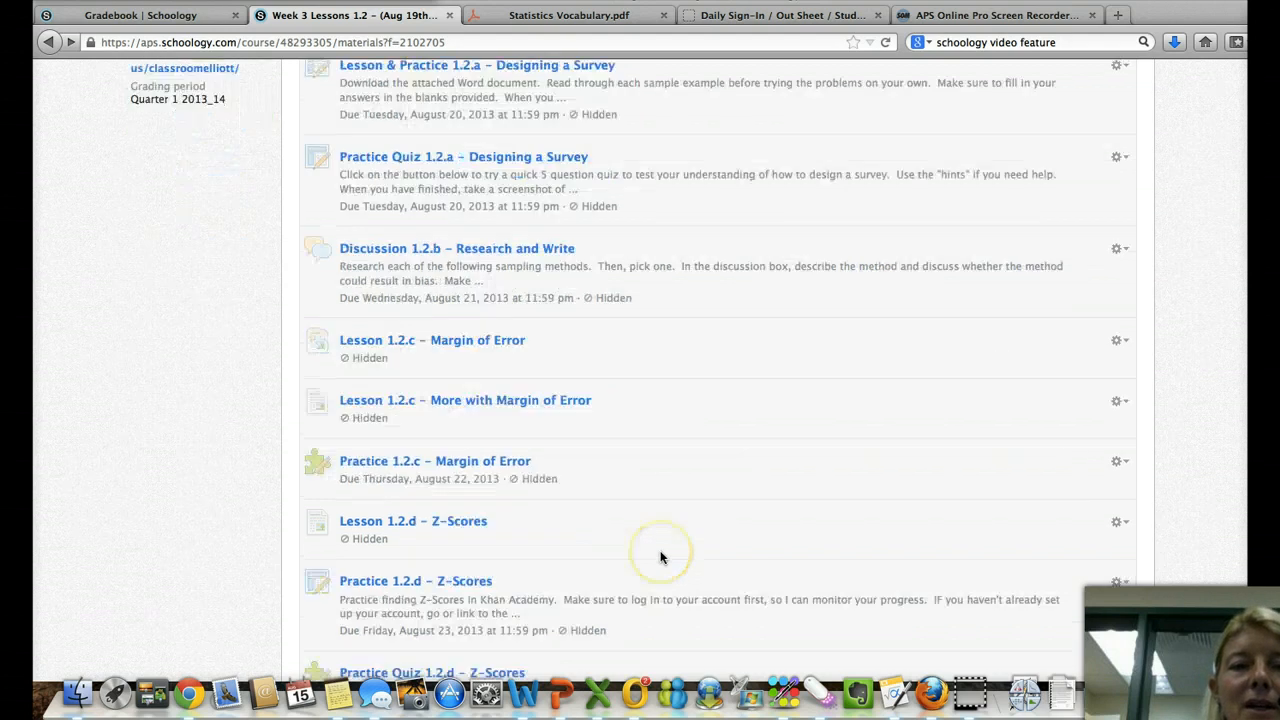
scroll("down", 3)
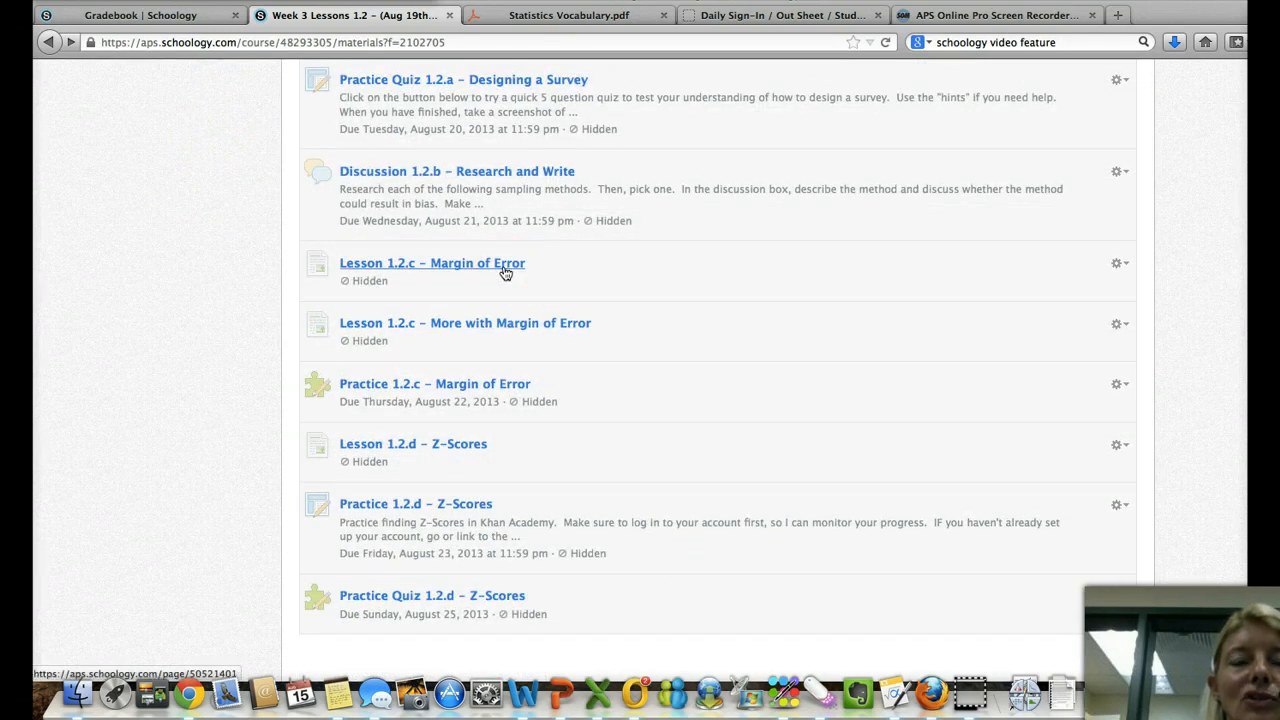
mouse_move(505, 274)
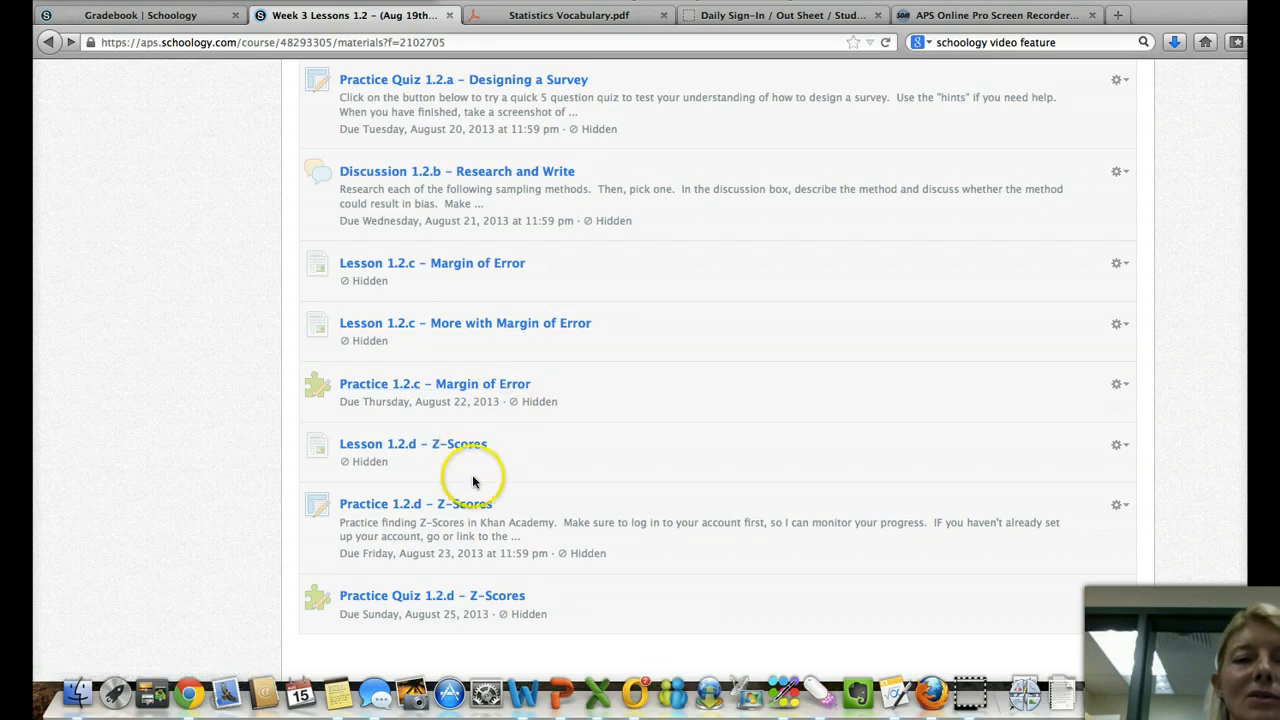
mouse_move(462, 517)
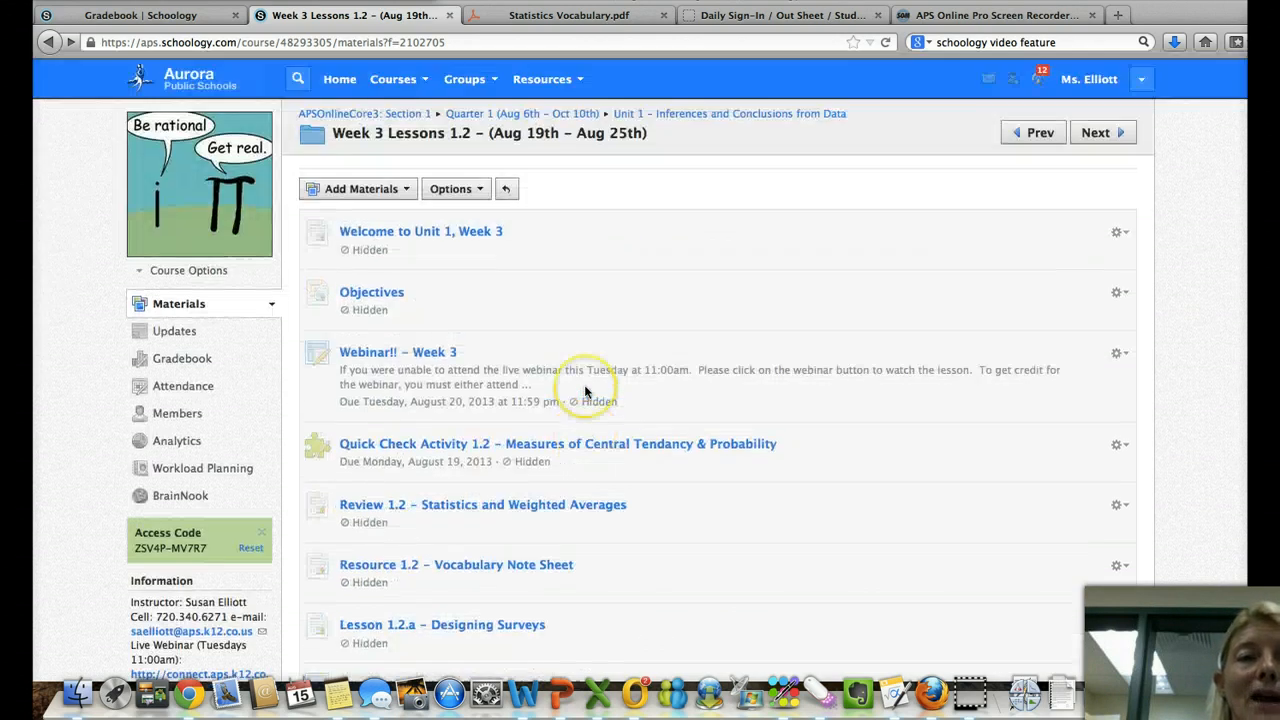
Browse into the Welcome and Class Resources folder and its Class Resources subfolder
left_click(178, 303)
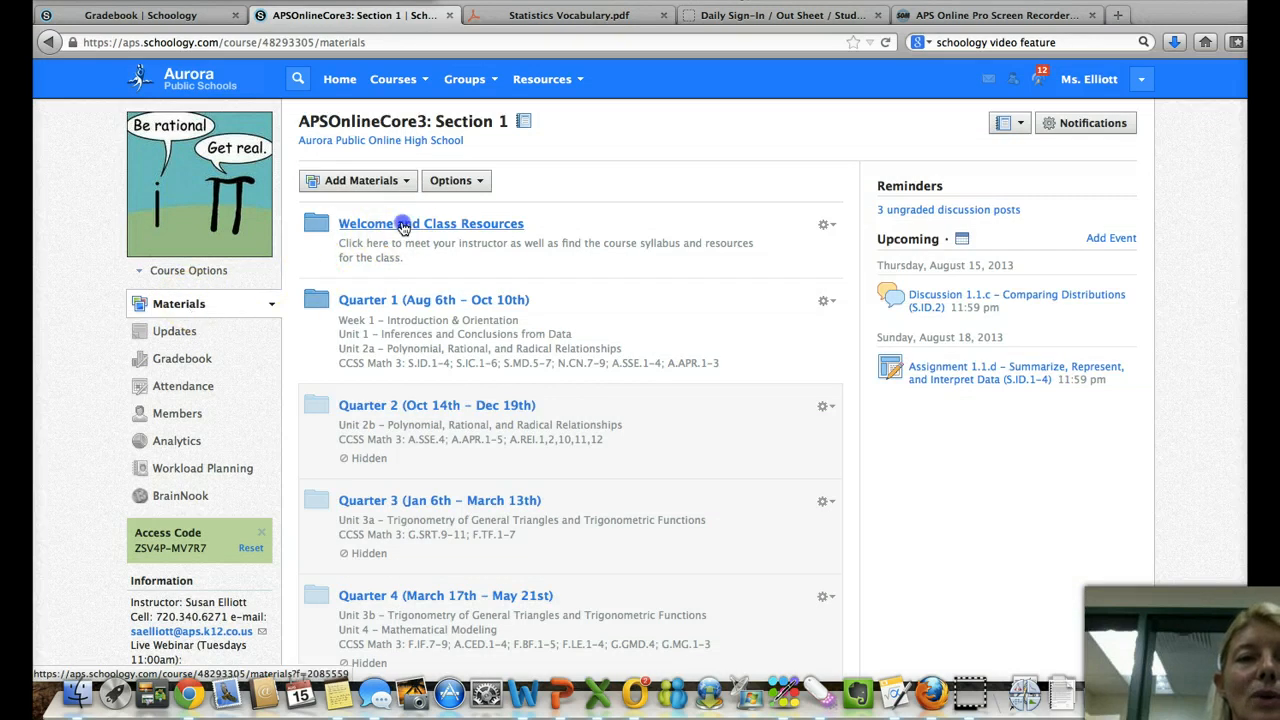
left_click(431, 223)
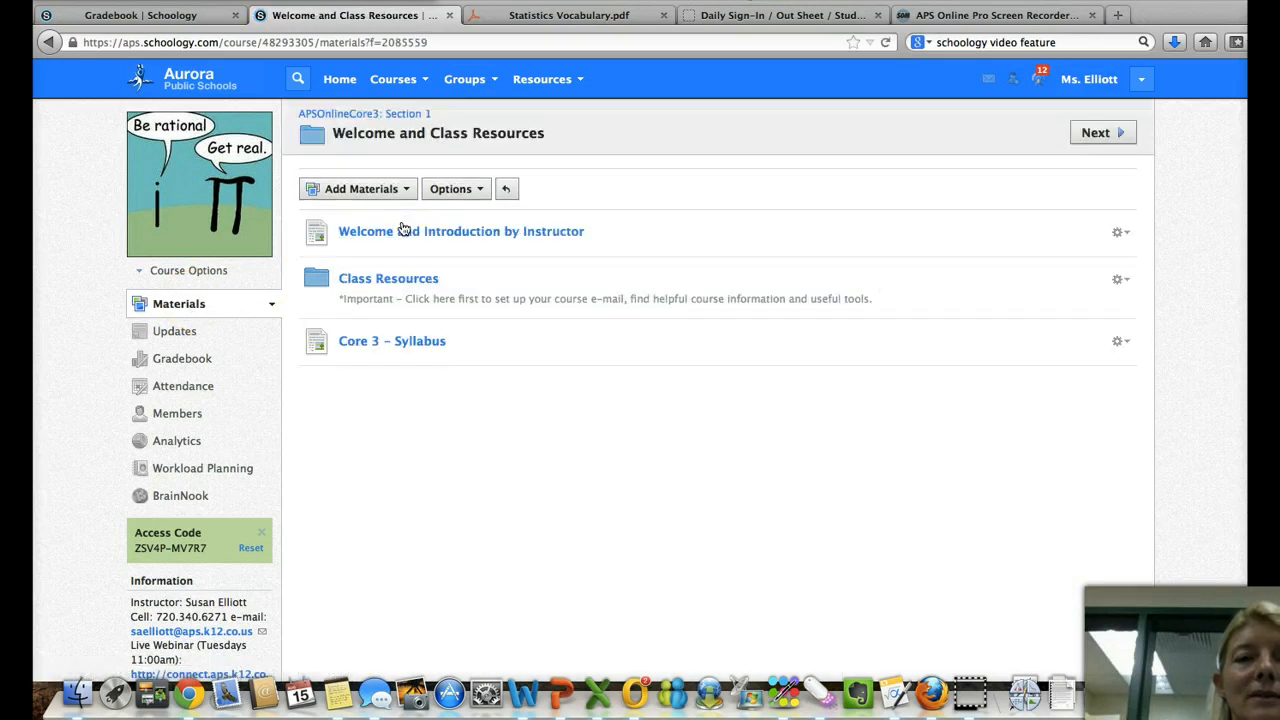
left_click(388, 278)
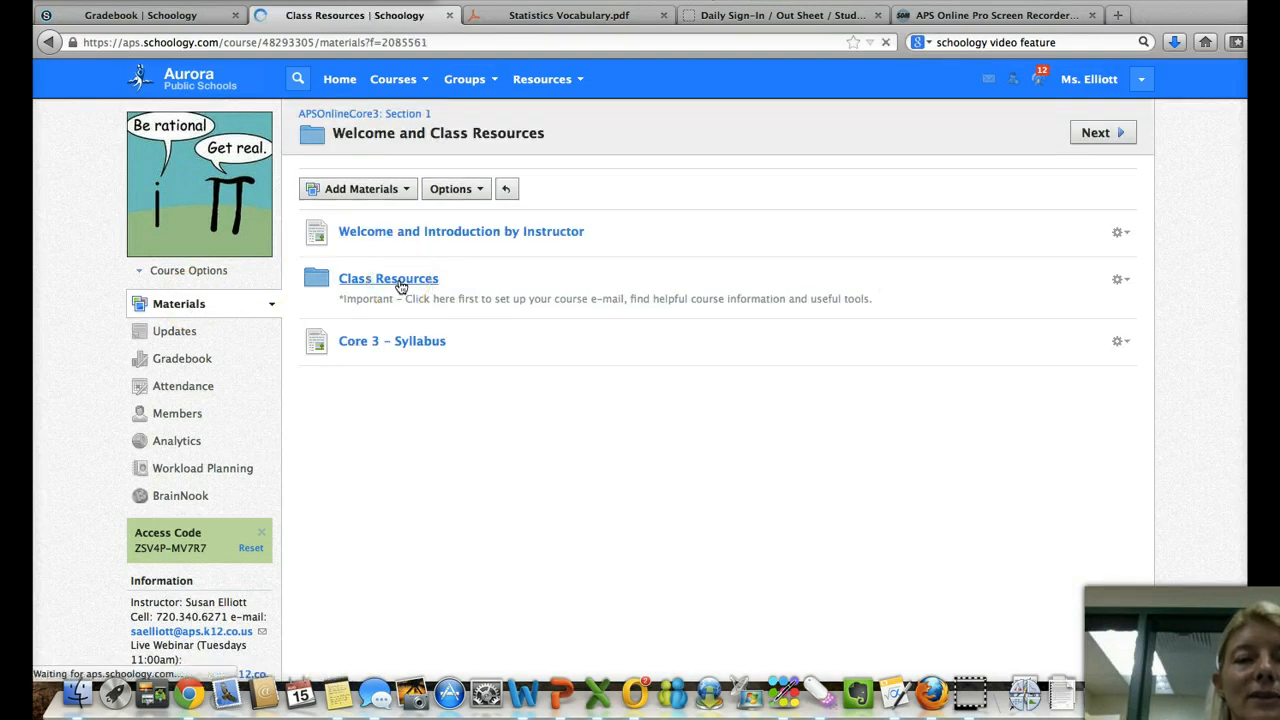
left_click(388, 278)
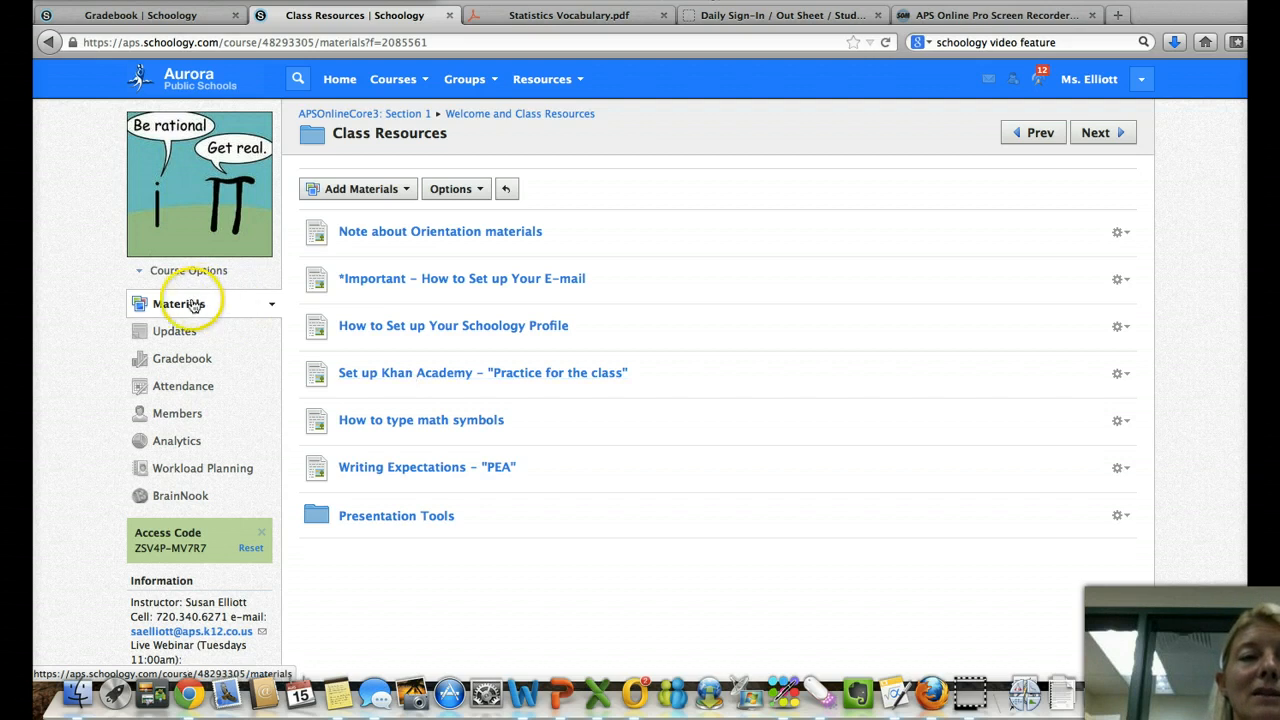
Return to the course's top-level materials listing the four quarter folders
left_click(178, 303)
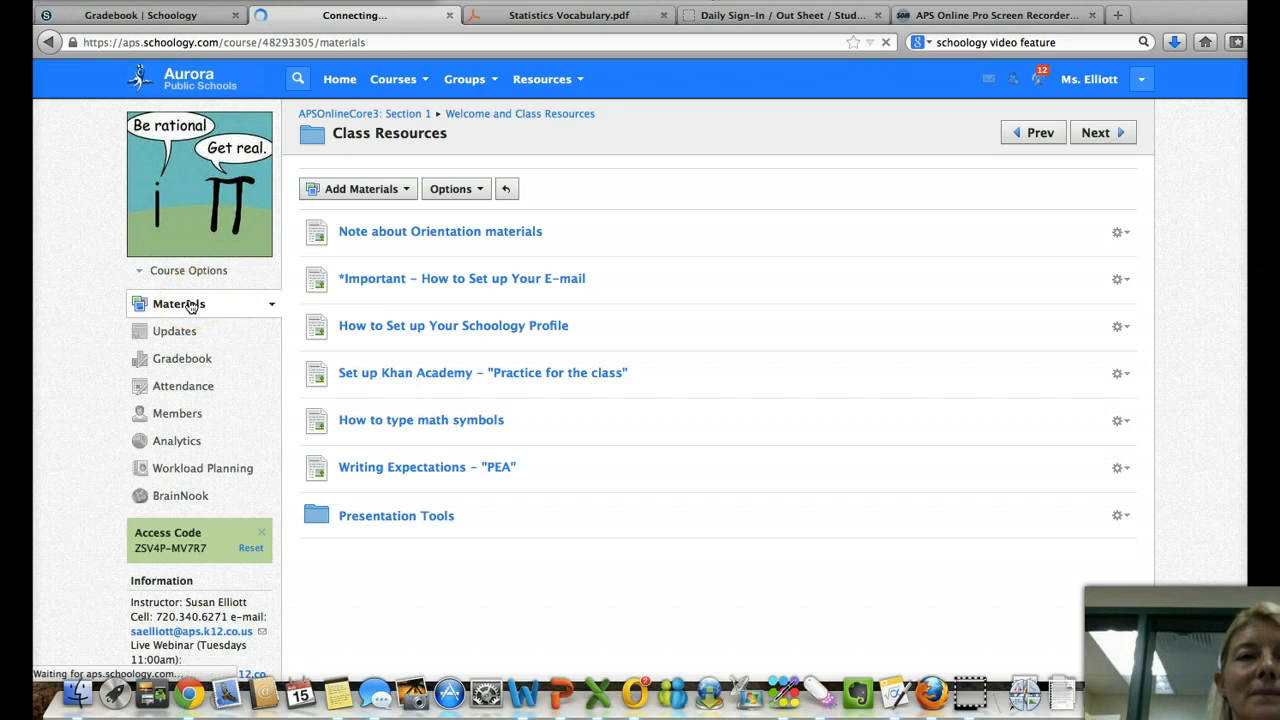
left_click(179, 303)
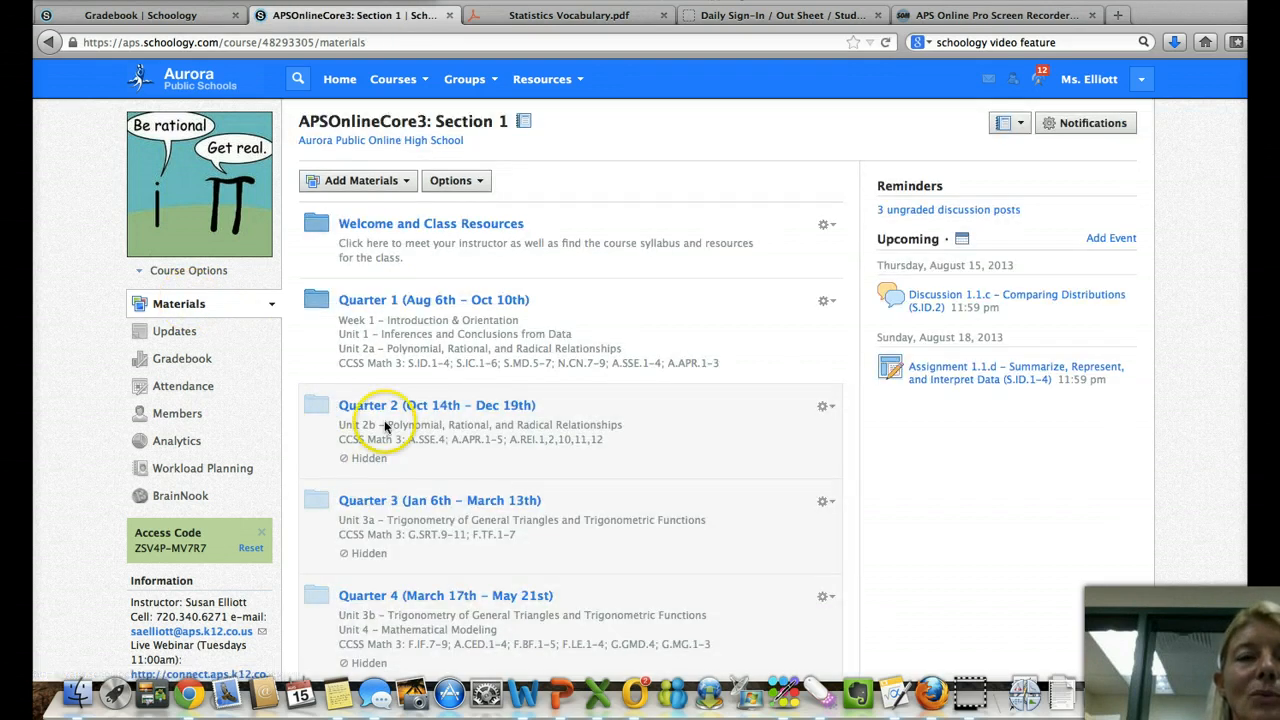
scroll("down", 3)
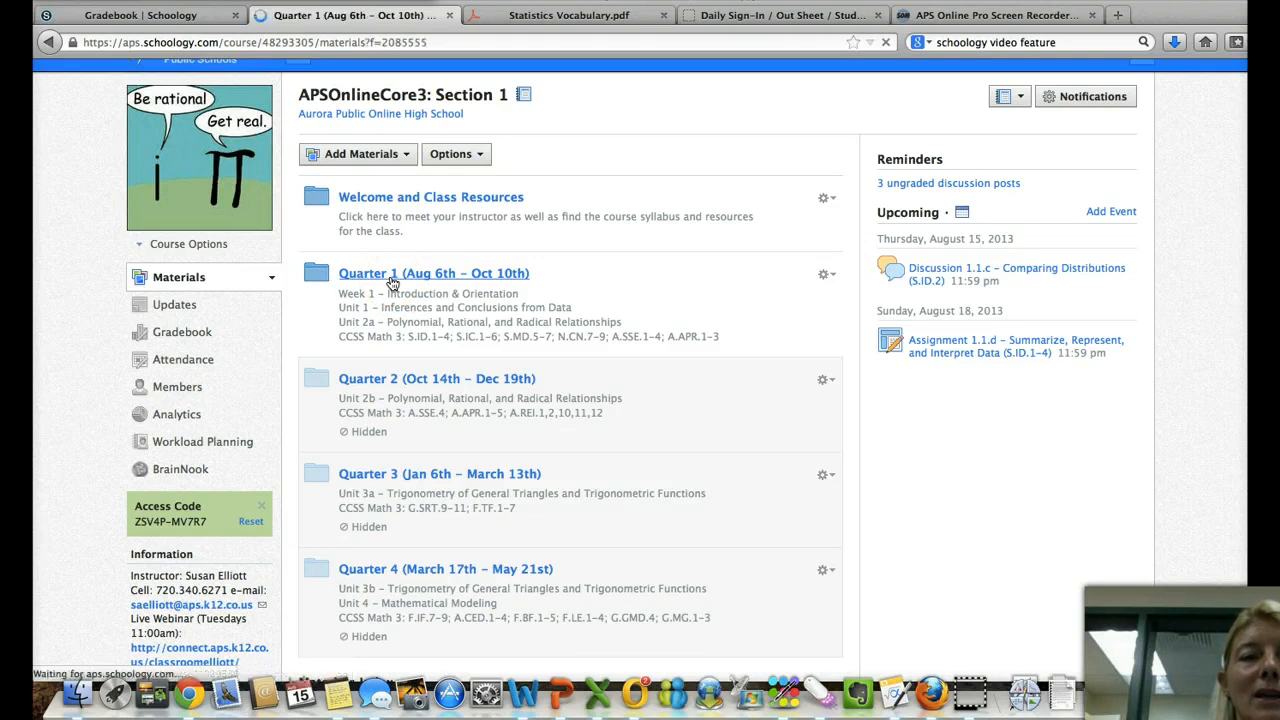
Open the Week 3 Lessons 1.2 folder and scroll through its due dates to the z-scores practice quiz
left_click(433, 273)
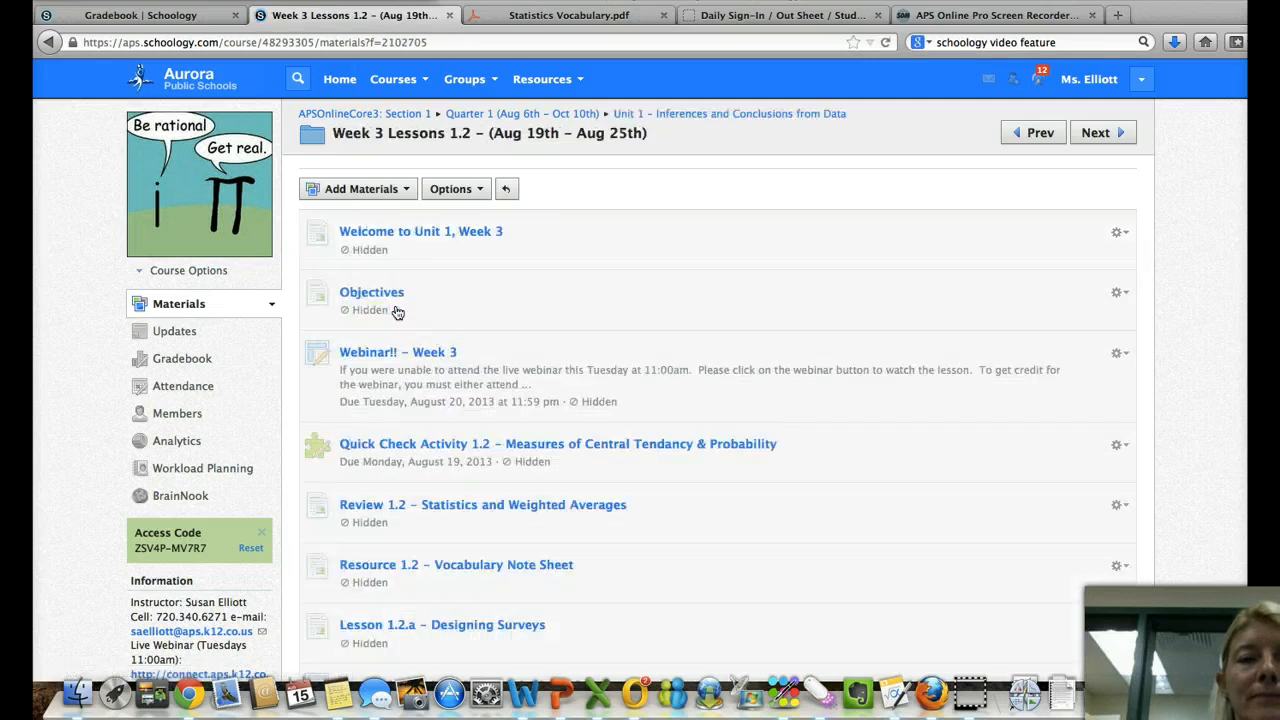
scroll("down", 3)
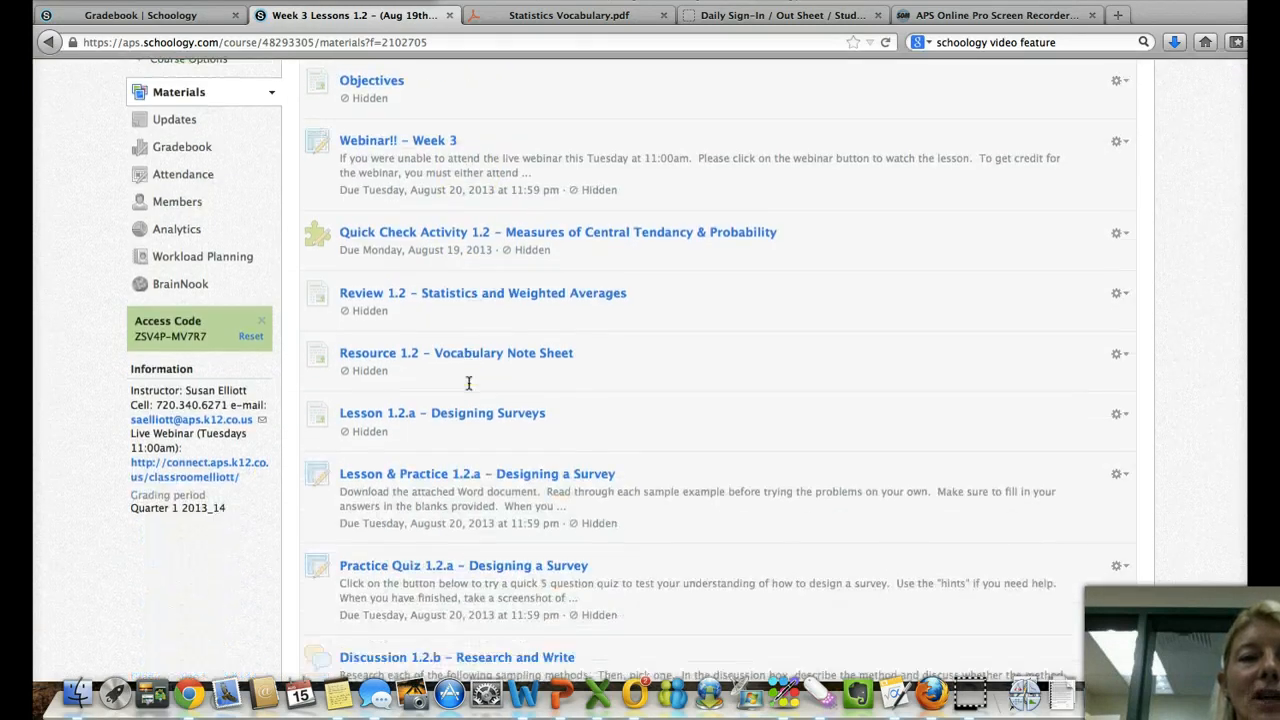
scroll("down", 3)
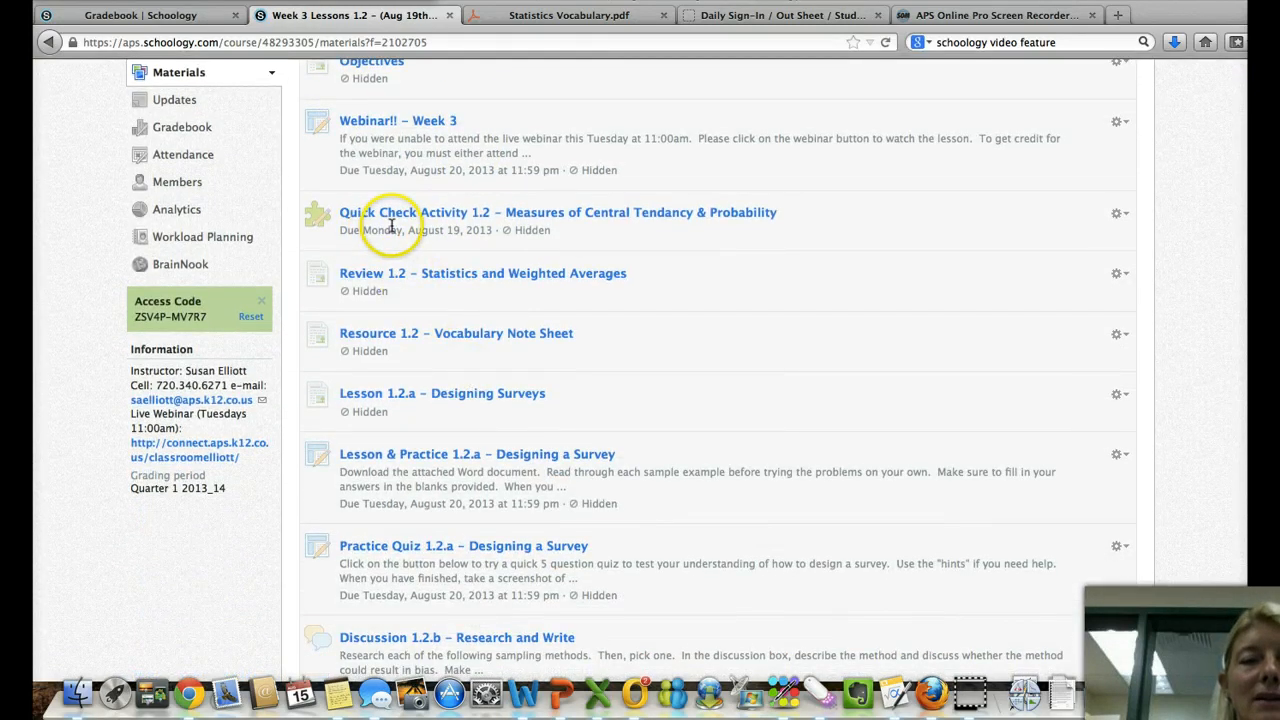
mouse_move(447, 212)
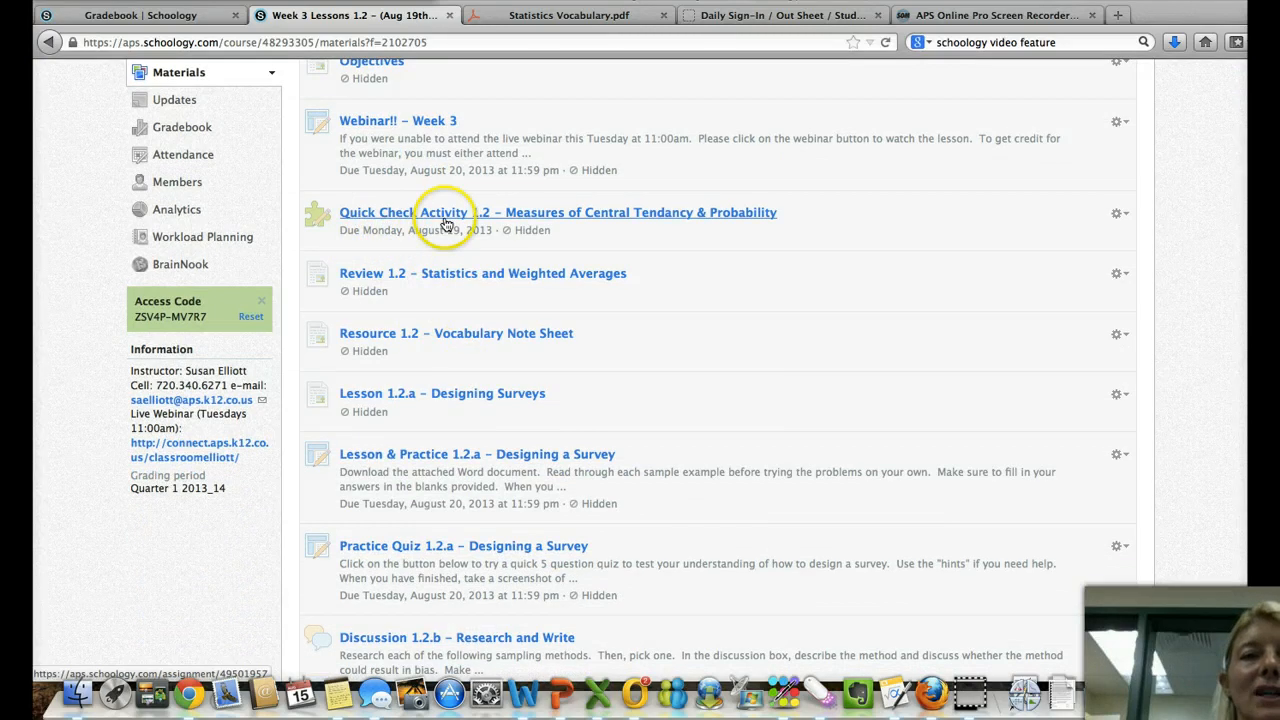
mouse_move(417, 197)
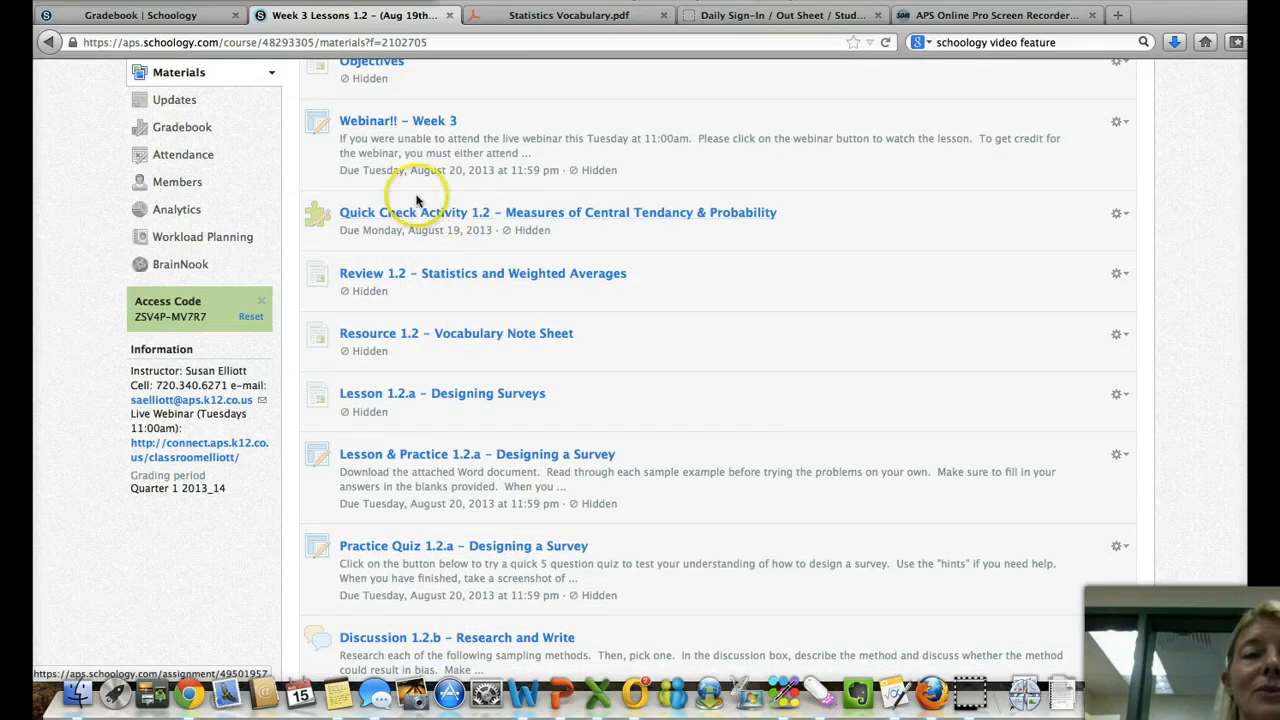
scroll("down", 3)
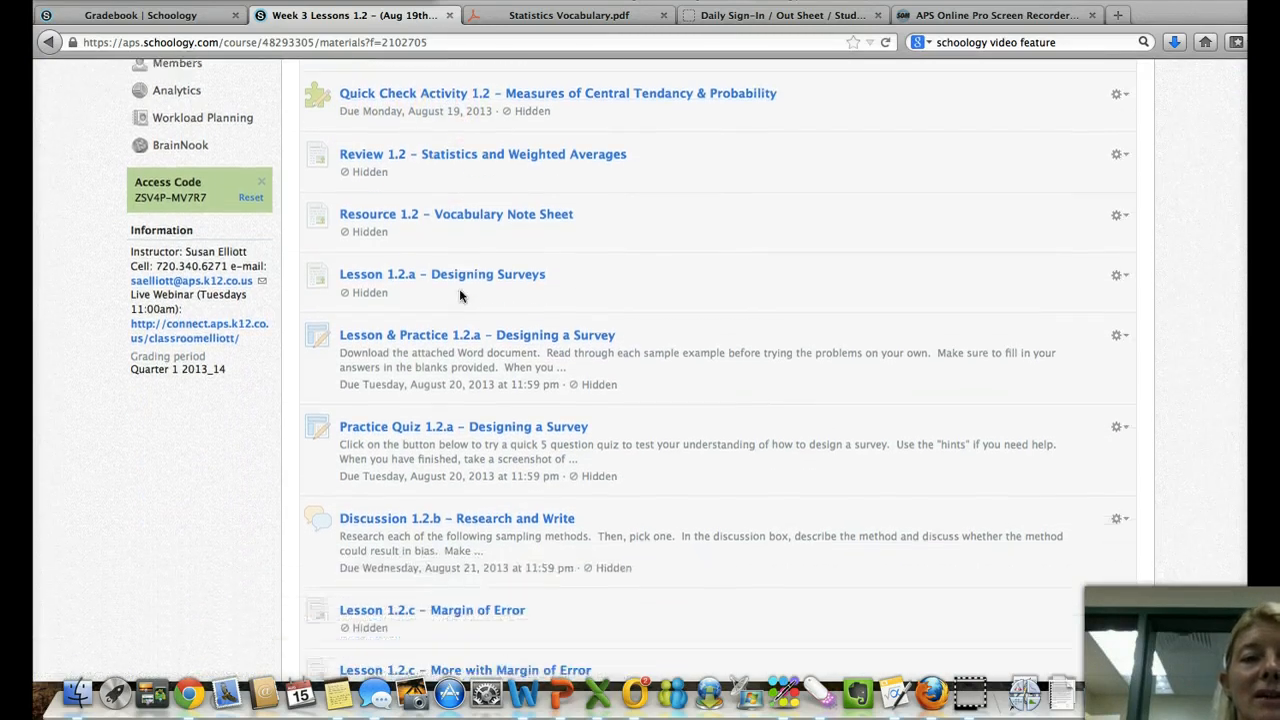
scroll("down", 3)
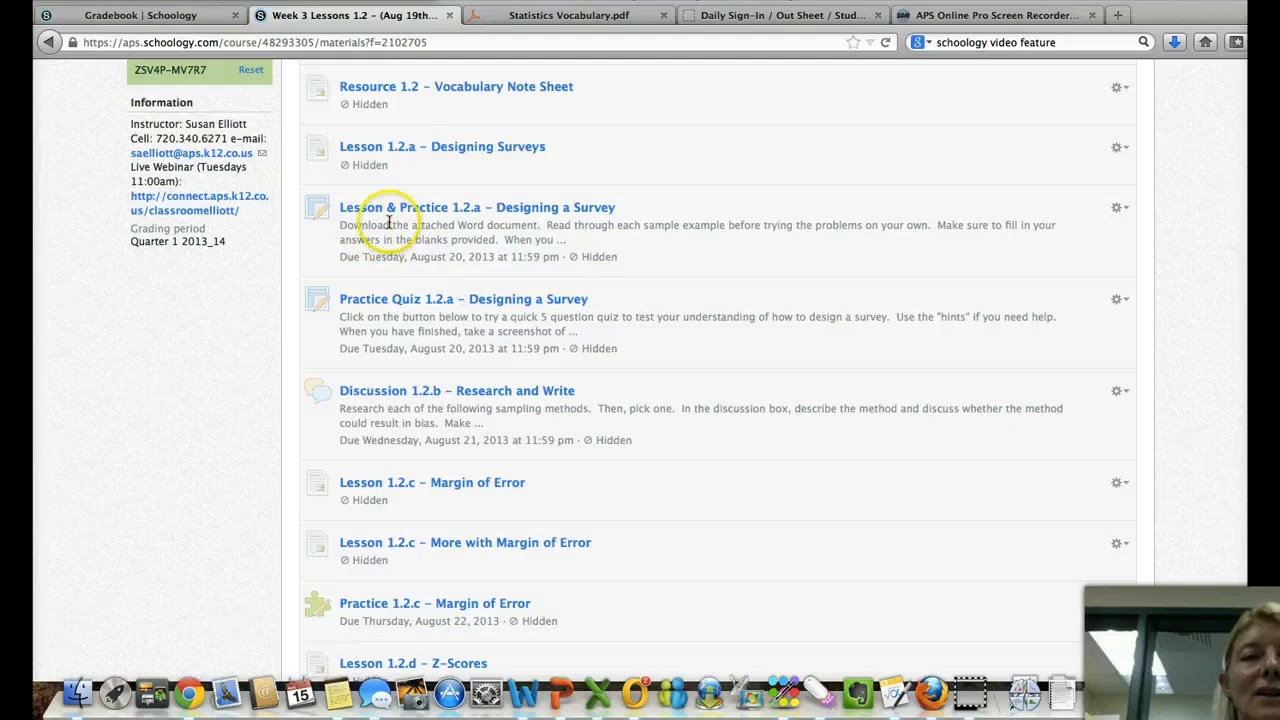
mouse_move(383, 222)
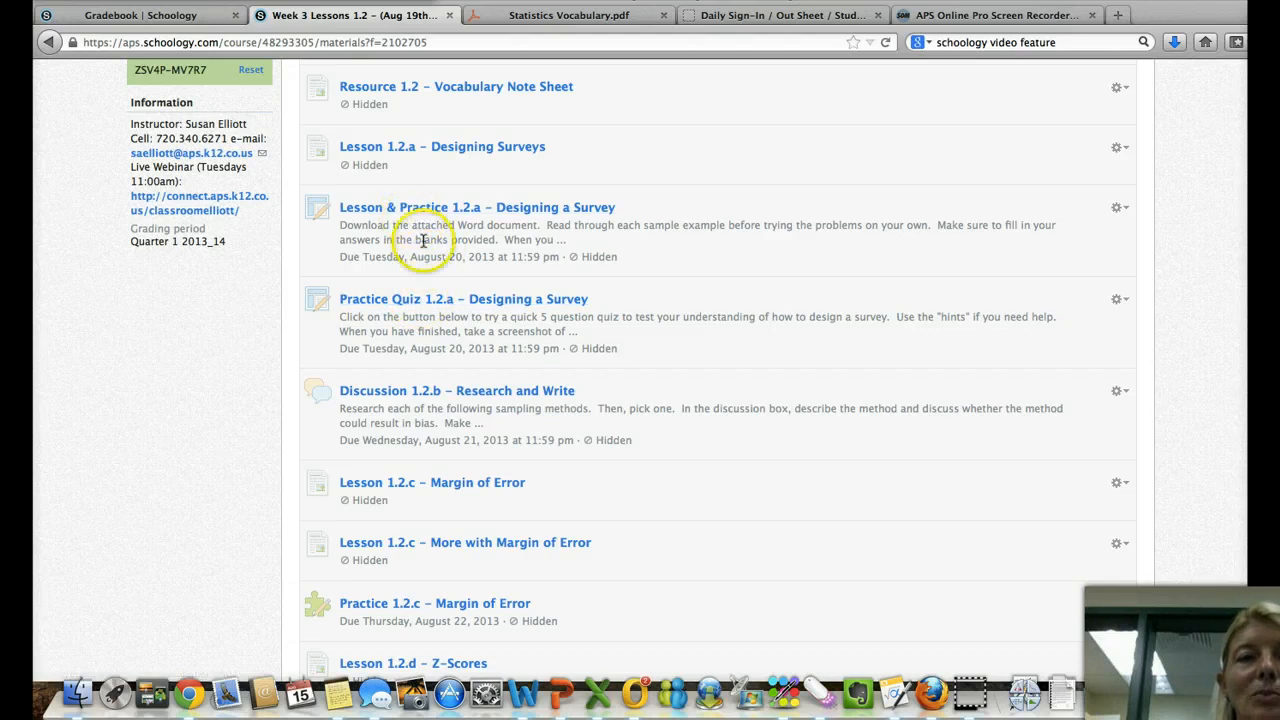
scroll("down", 3)
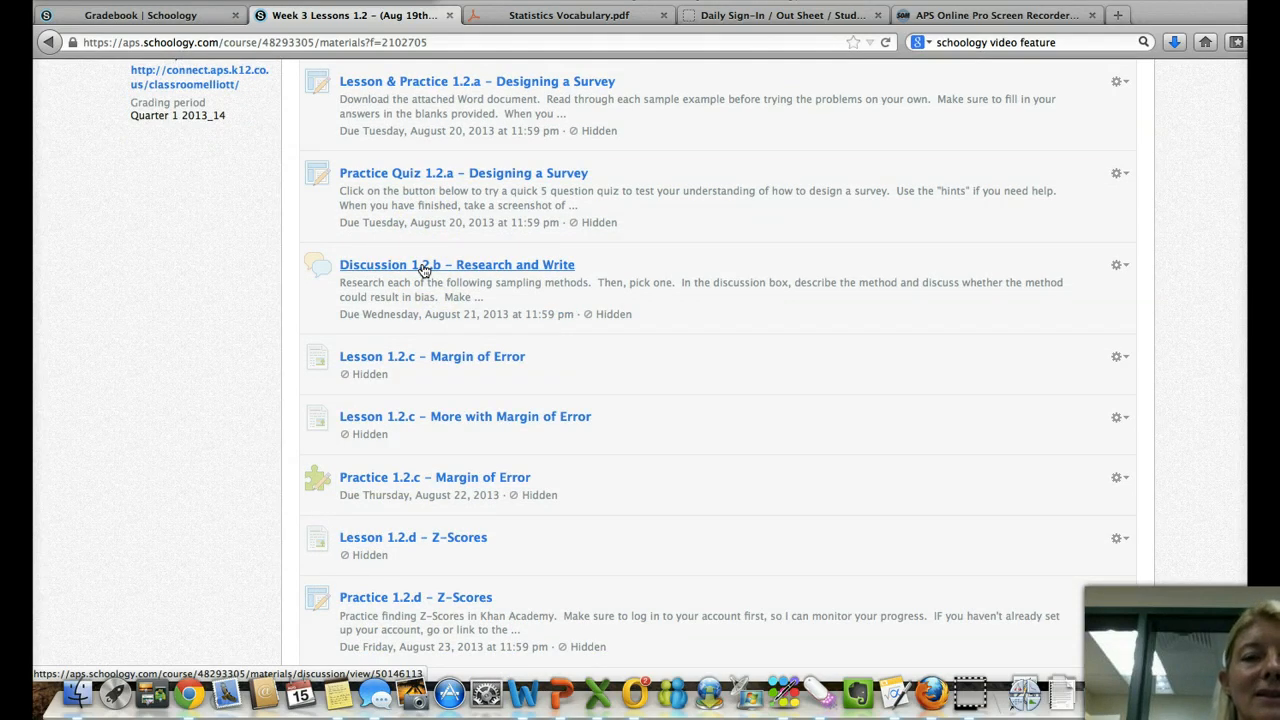
scroll("down", 3)
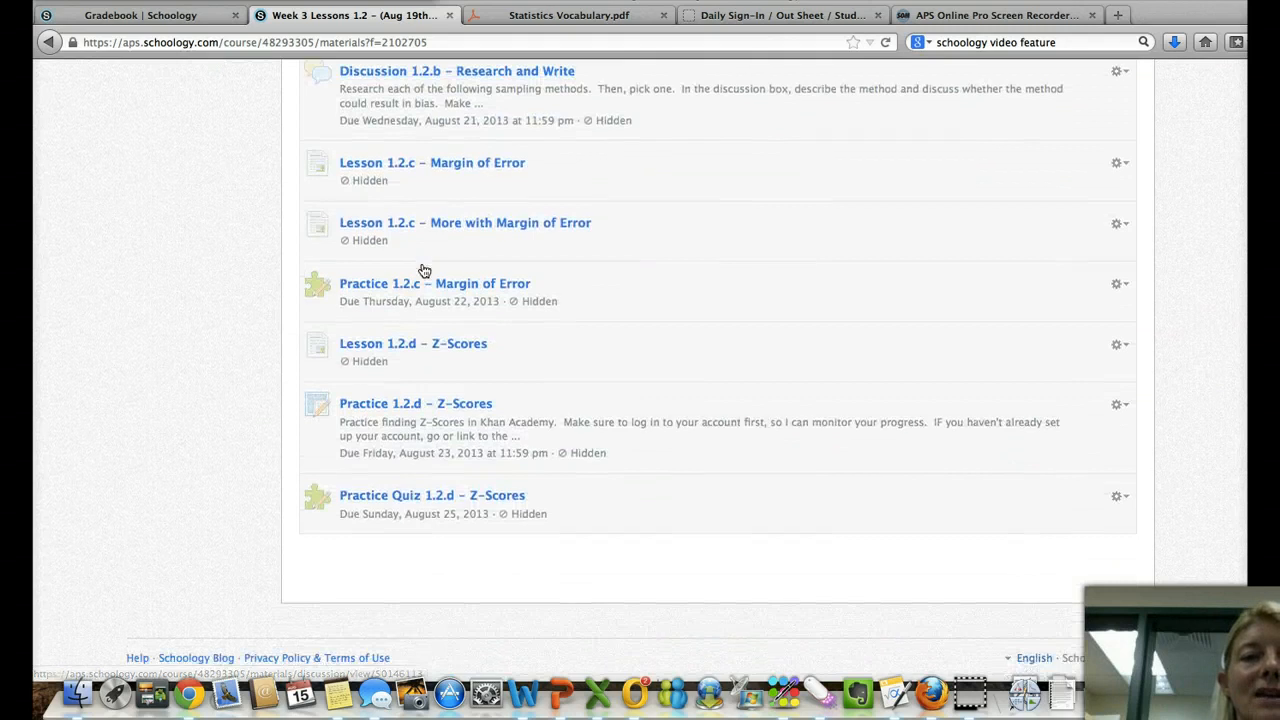
mouse_move(426, 297)
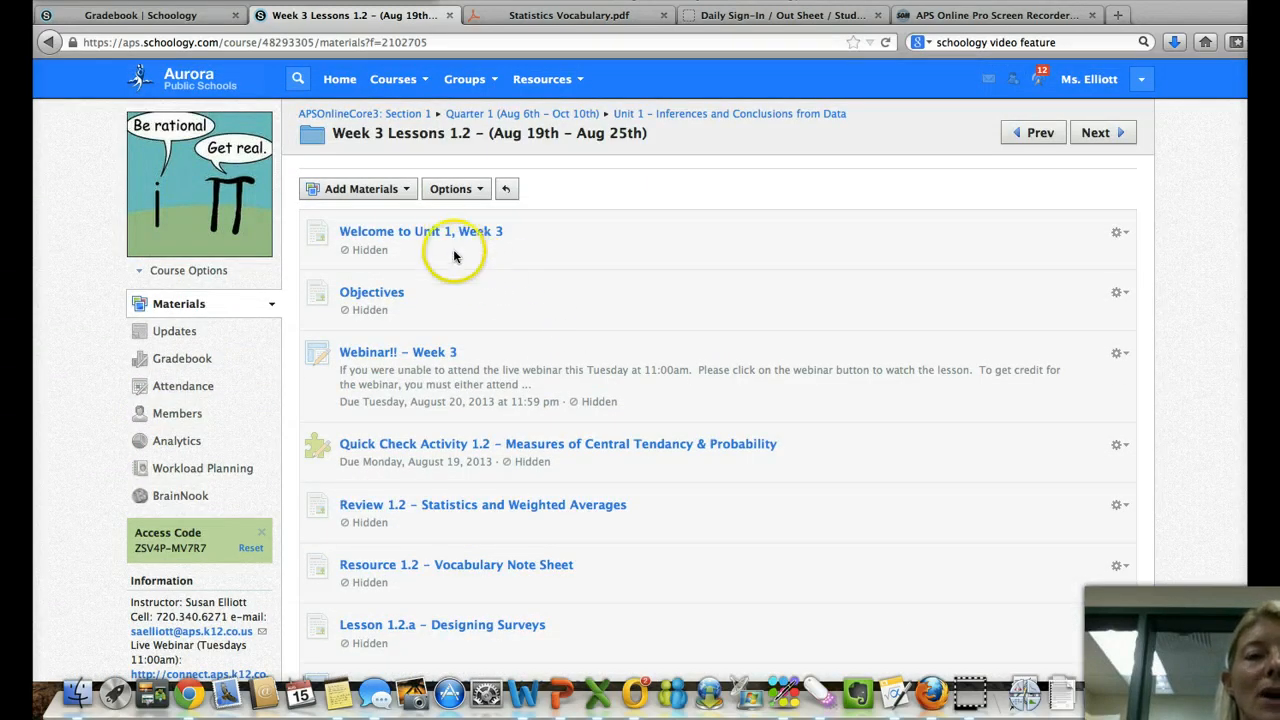
mouse_move(470, 447)
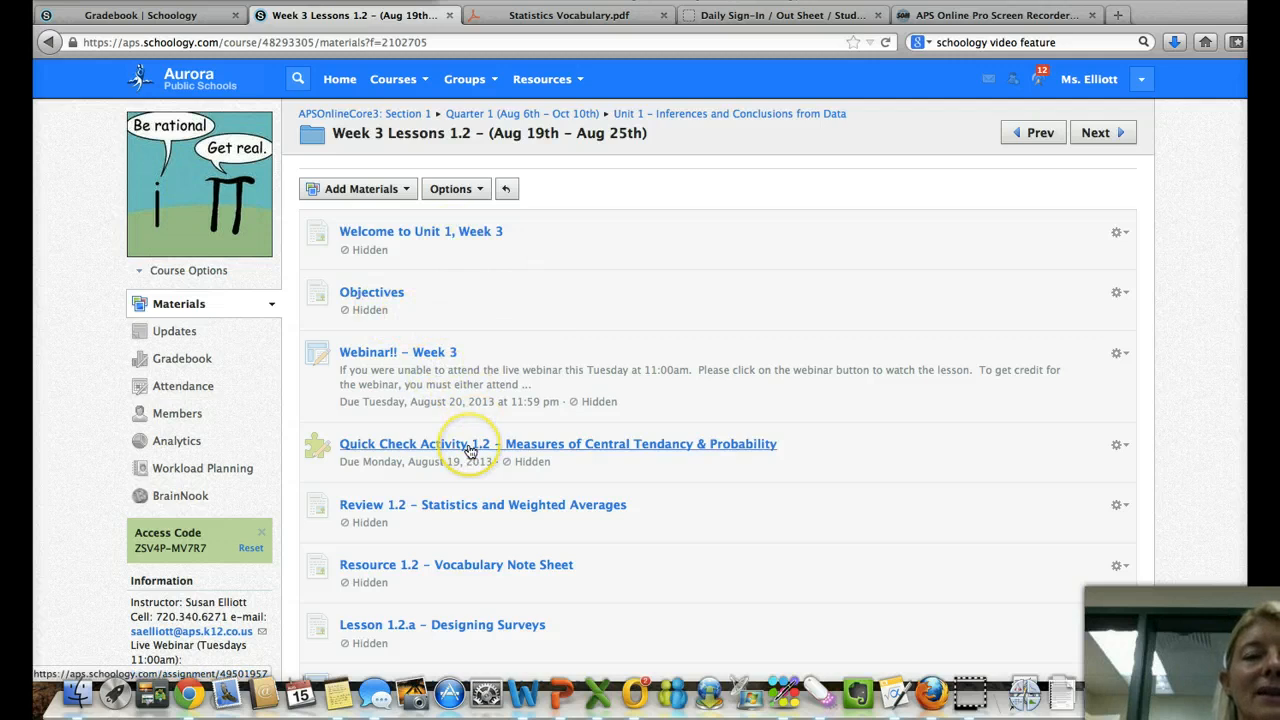